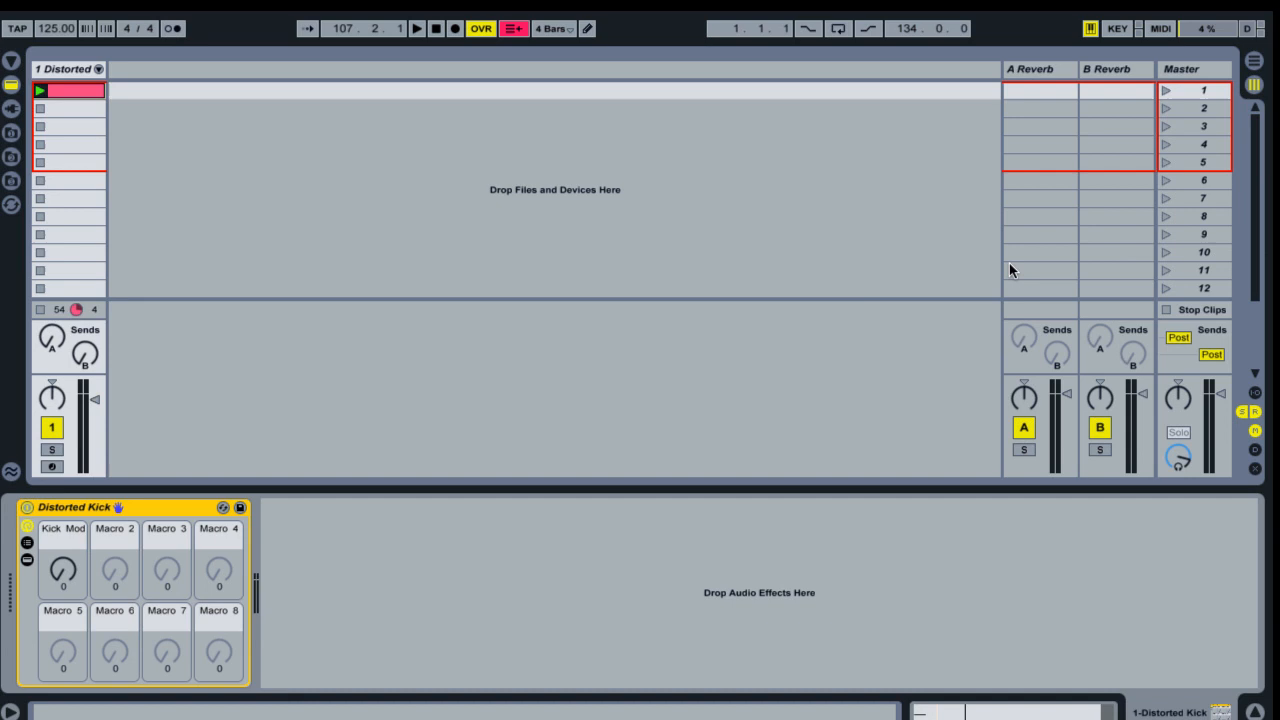
pyautogui.moveTo(965, 301)
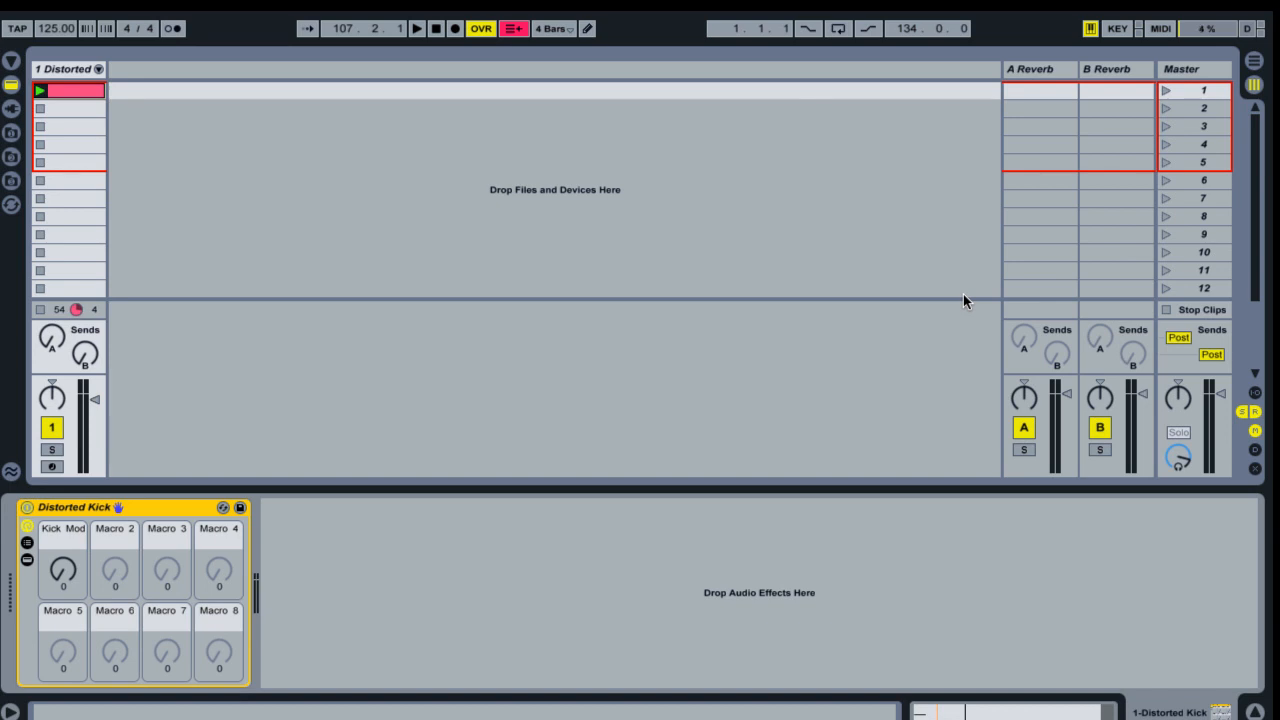
# Launch the Distorted Kick clip in track 1's first slot and try the Kick Mod macro
pyautogui.click(65, 69)
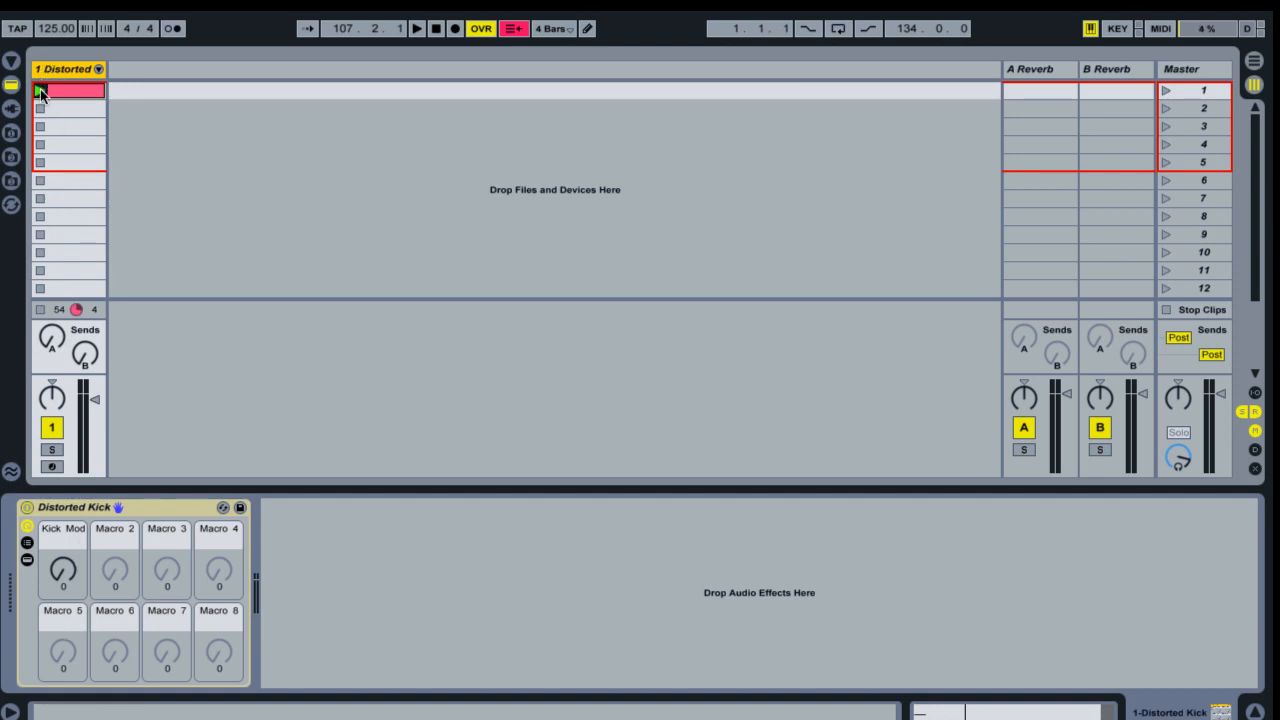
pyautogui.click(416, 28)
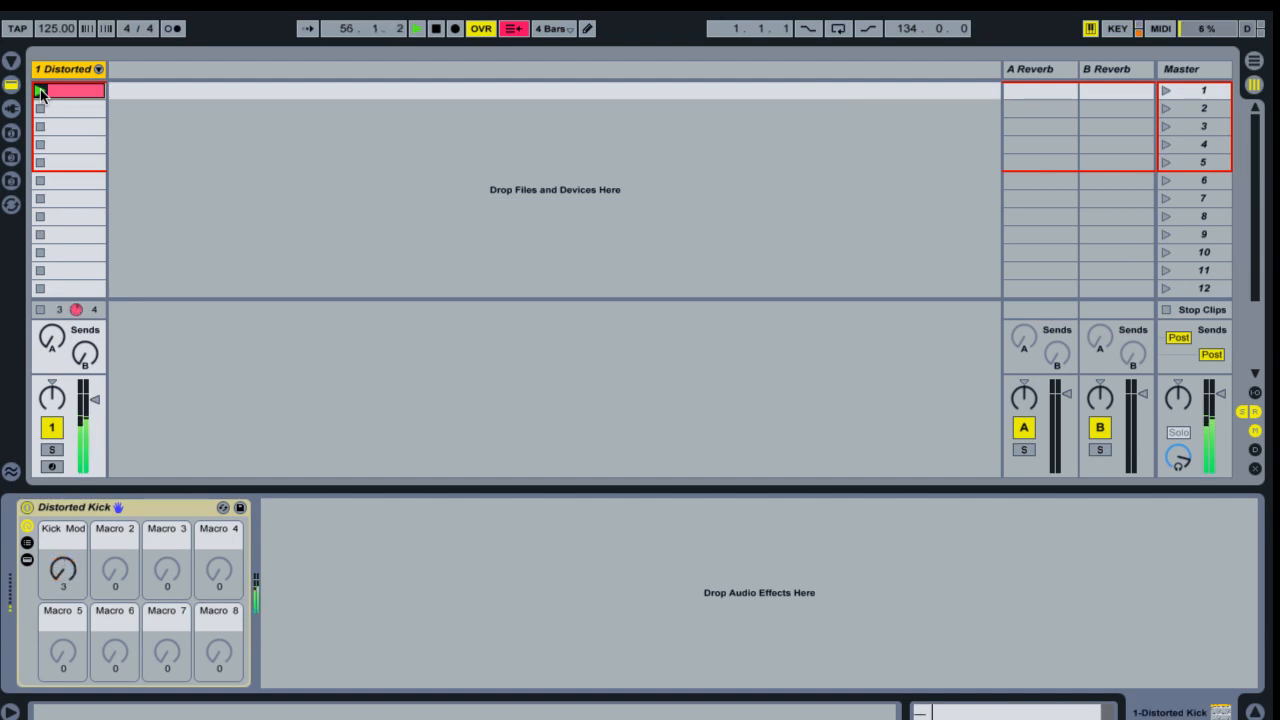
pyautogui.moveTo(62, 570); pyautogui.dragTo(62, 540)
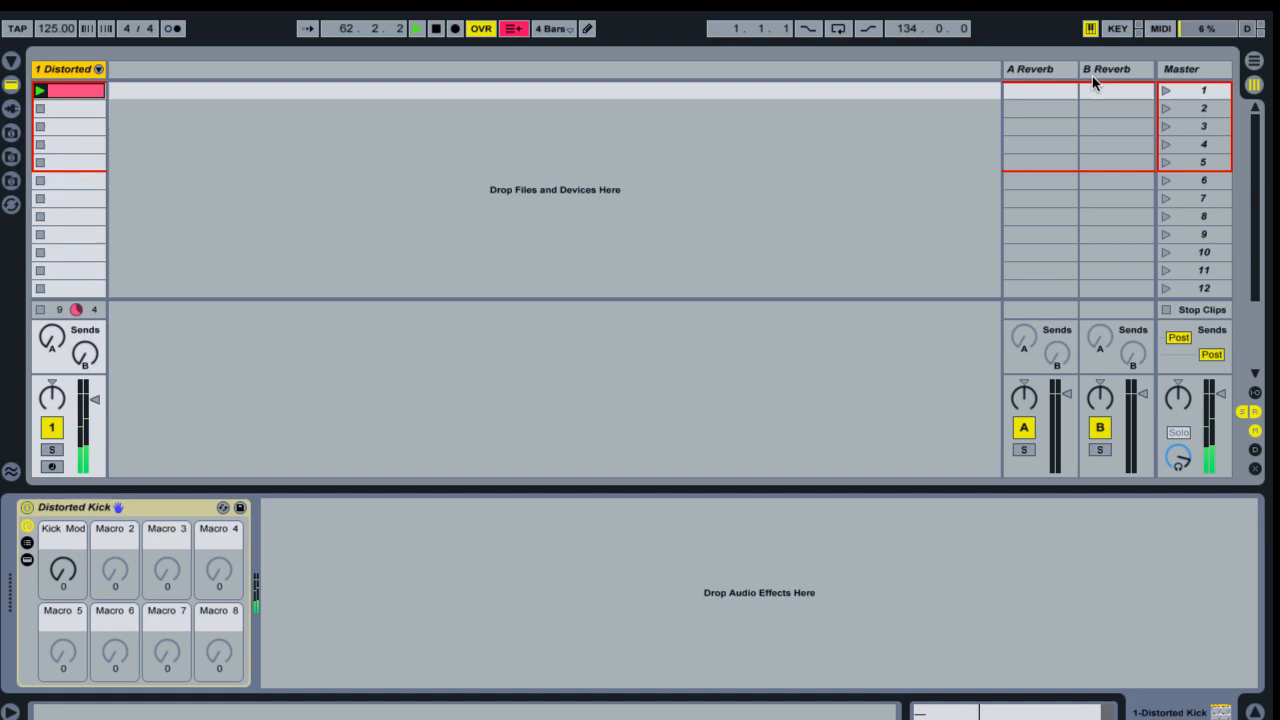
# Raise the Distorted Kick rack's Kick Mod macro to 58 while the clip plays
pyautogui.click(1030, 69)
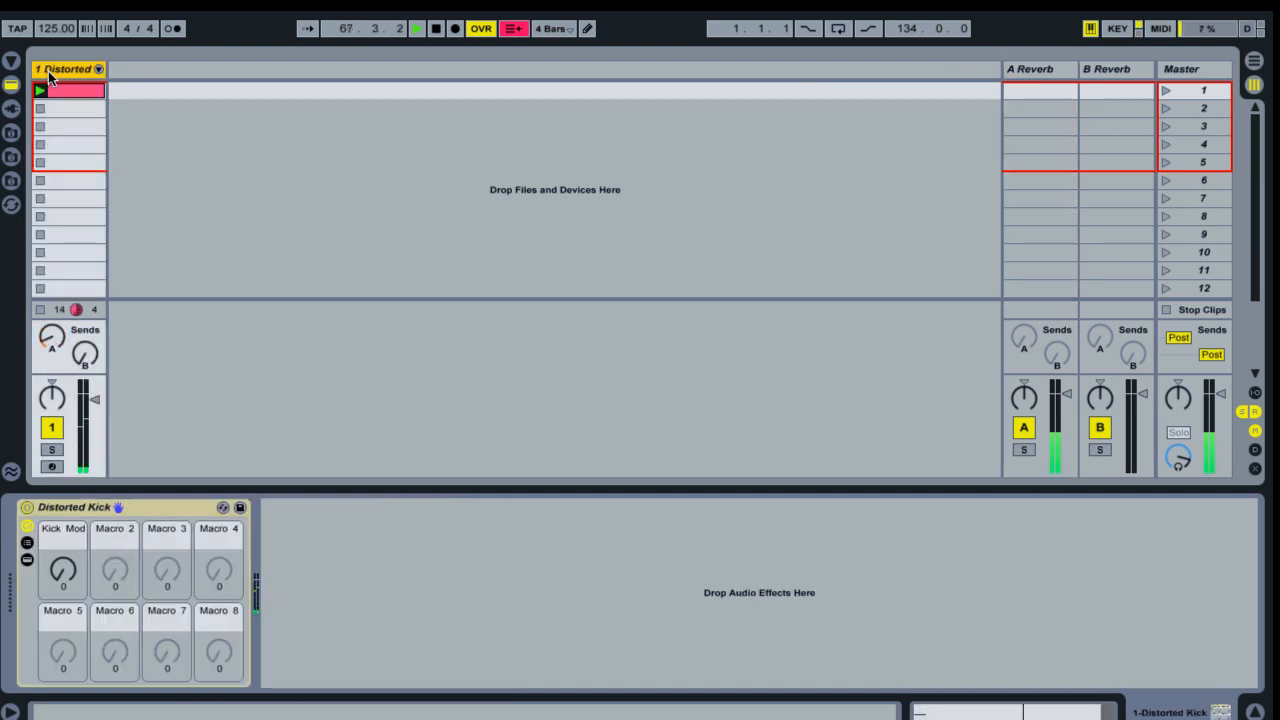
pyautogui.moveTo(85, 352); pyautogui.dragTo(85, 335)
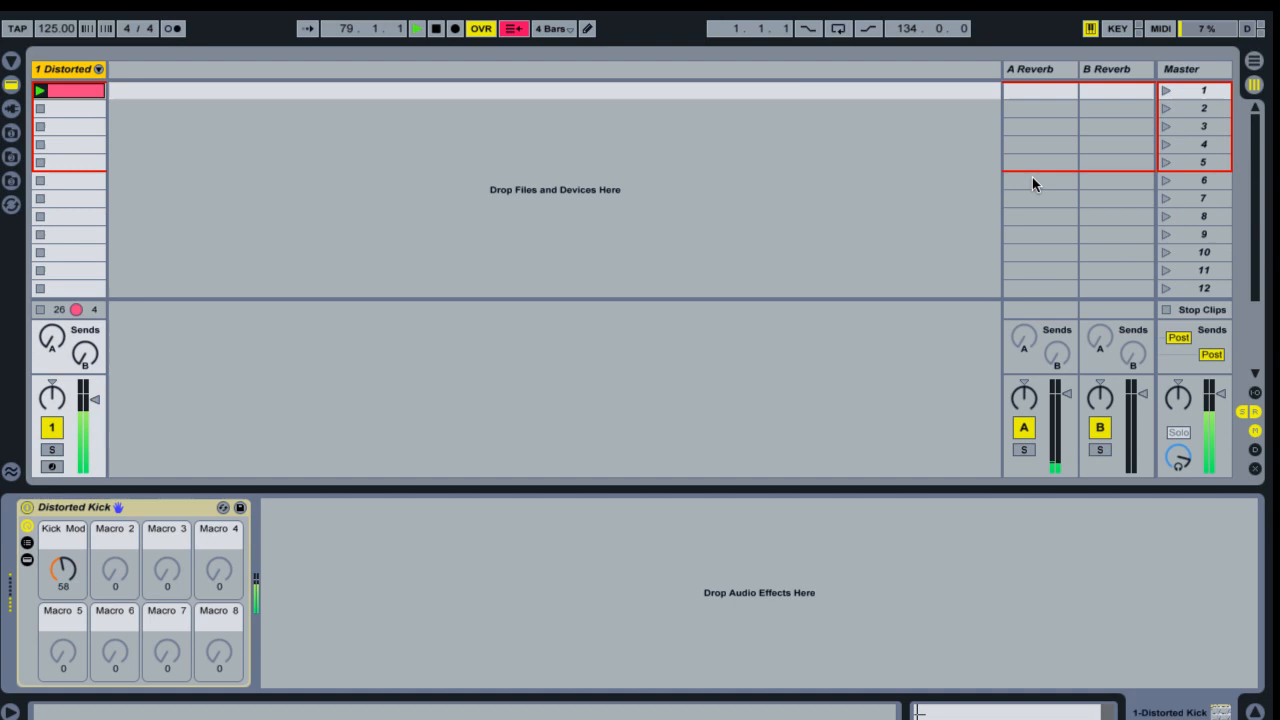
# Insert an empty Audio Effect Rack after Distorted Kick and reveal its chain list
pyautogui.click(416, 28)
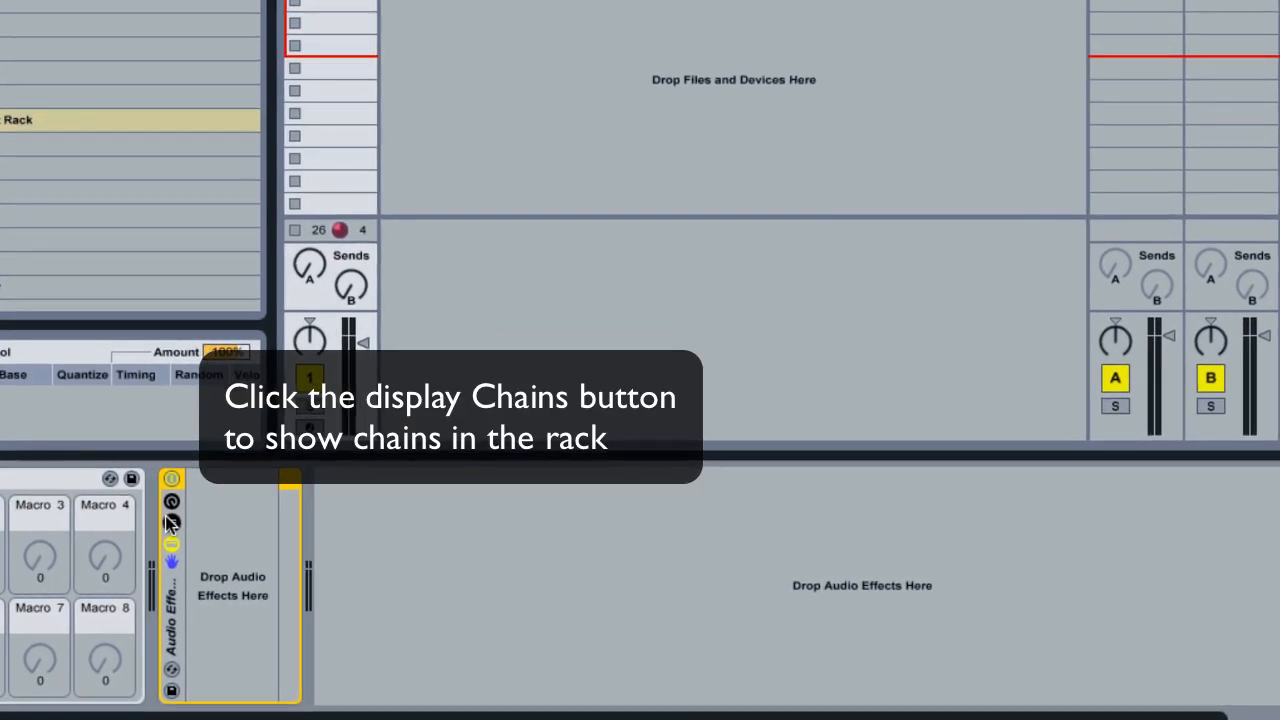
pyautogui.click(171, 518)
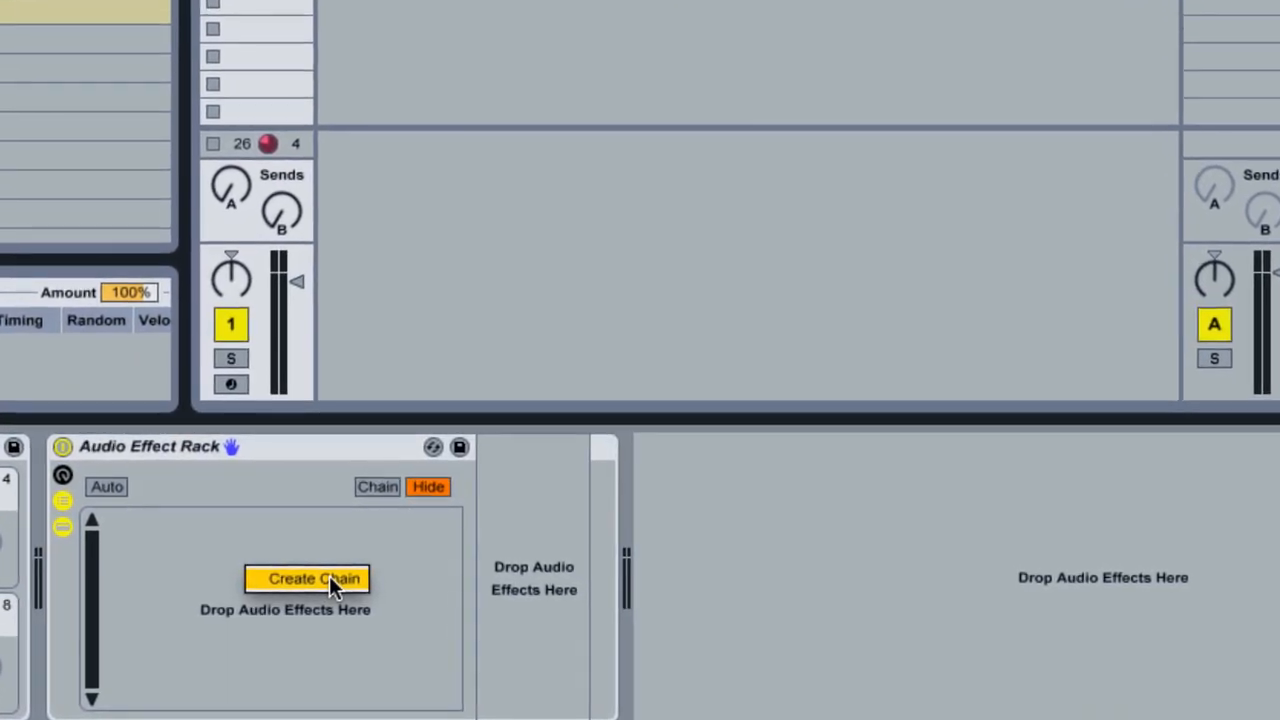
# Create the rack's first chain and rename it 'Dry'
pyautogui.click(312, 578)
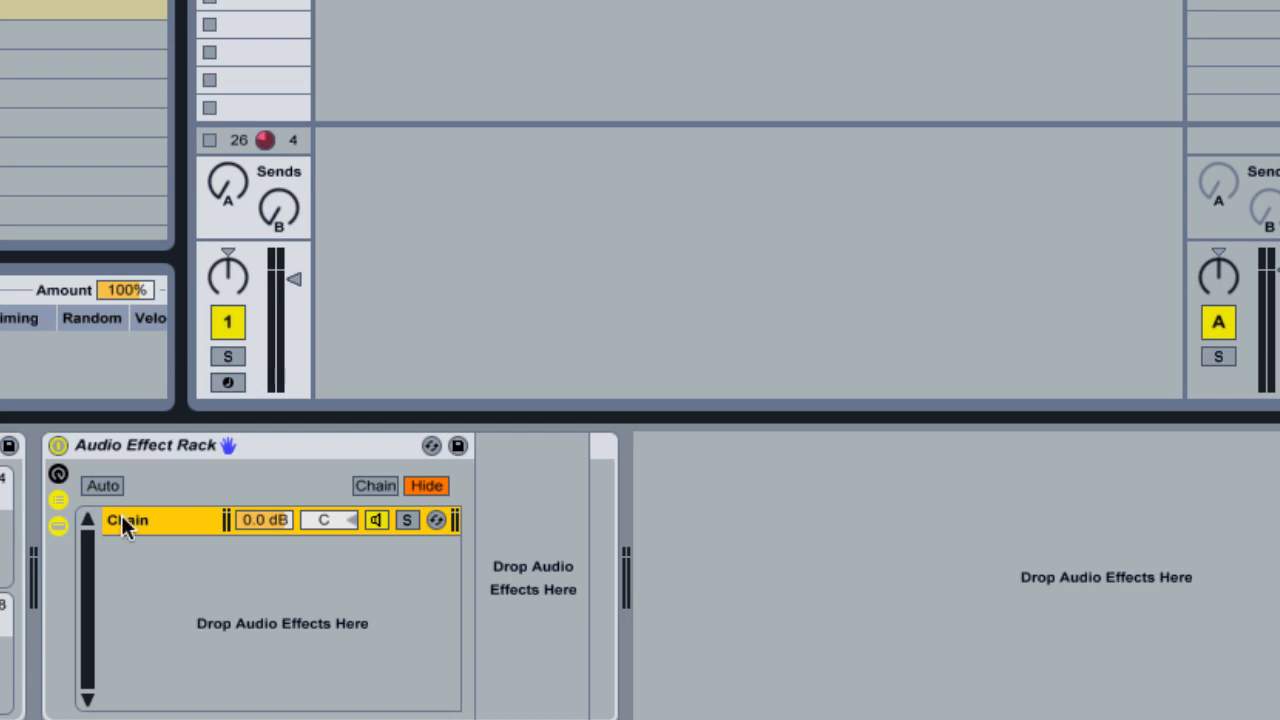
pyautogui.doubleClick(128, 520)
pyautogui.write('Dry')
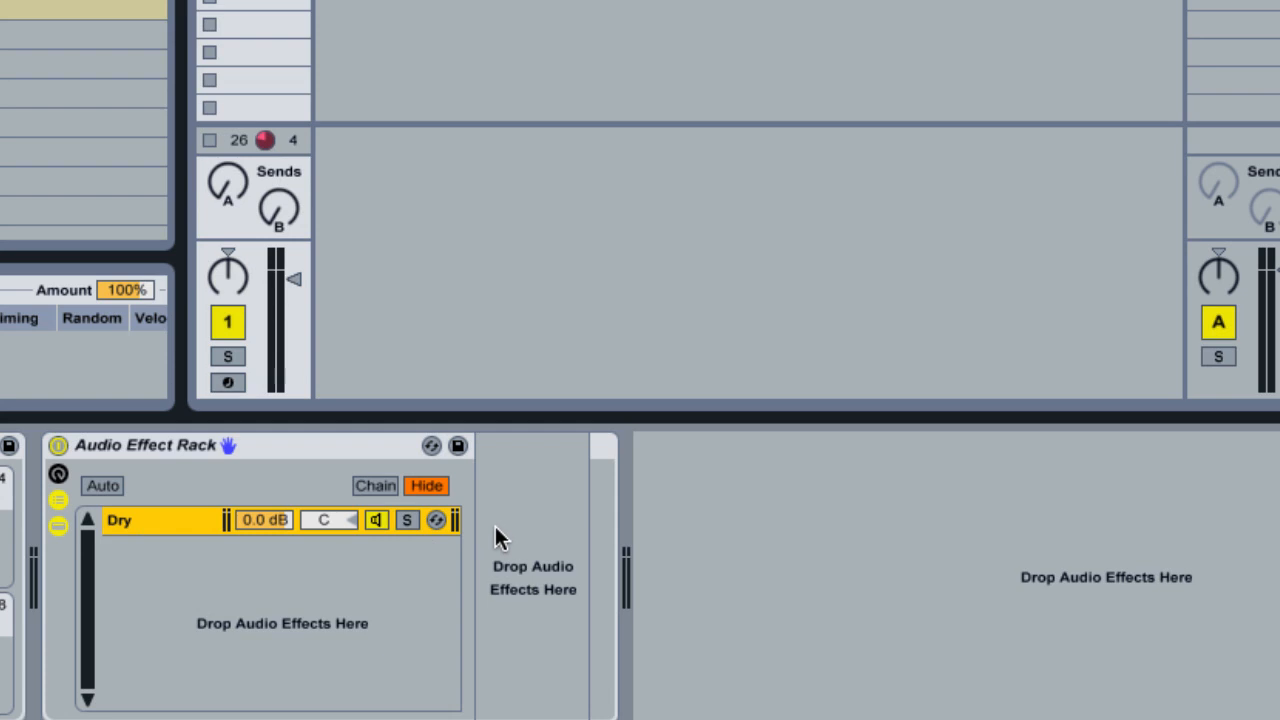
pyautogui.moveTo(170, 500)
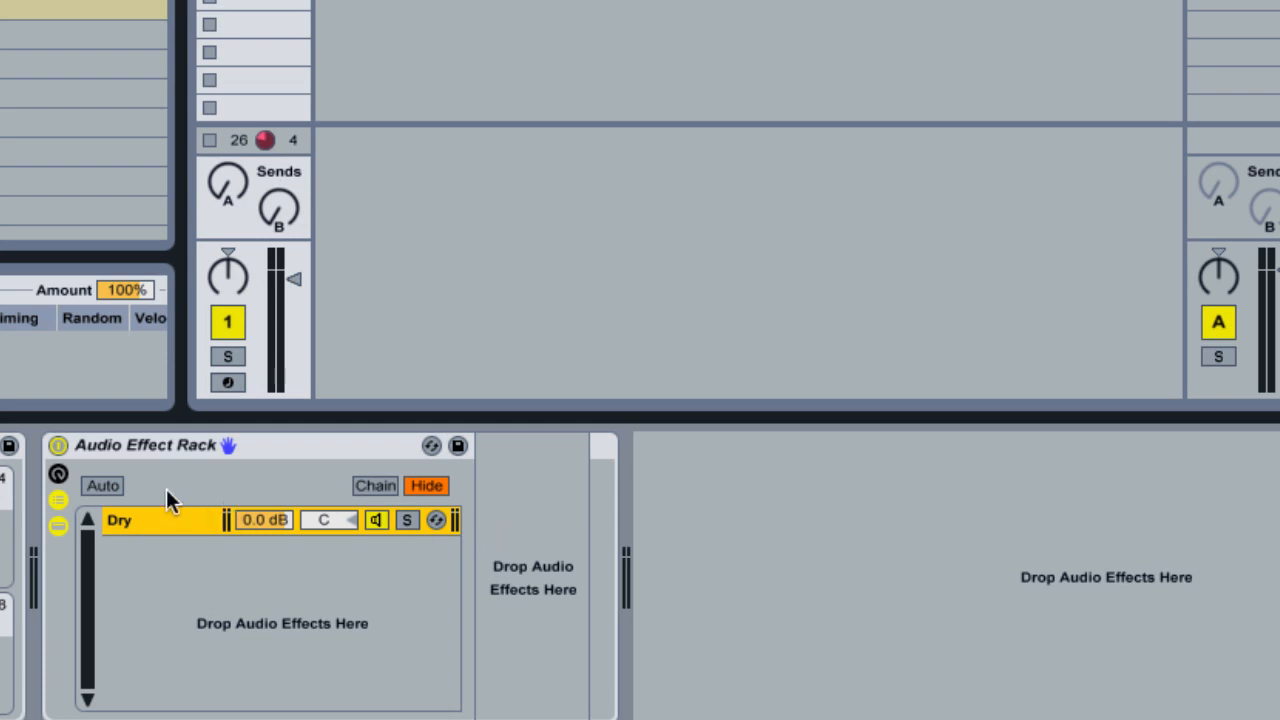
pyautogui.moveTo(168, 412)
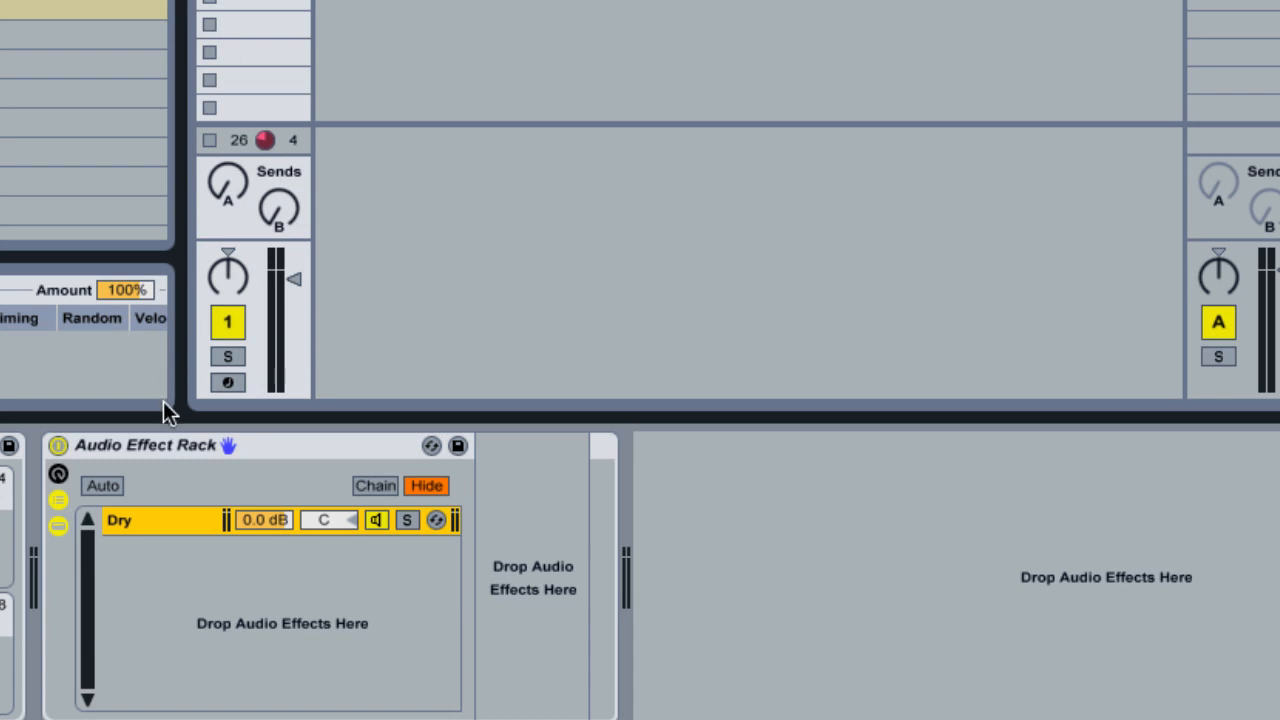
pyautogui.moveTo(255, 443)
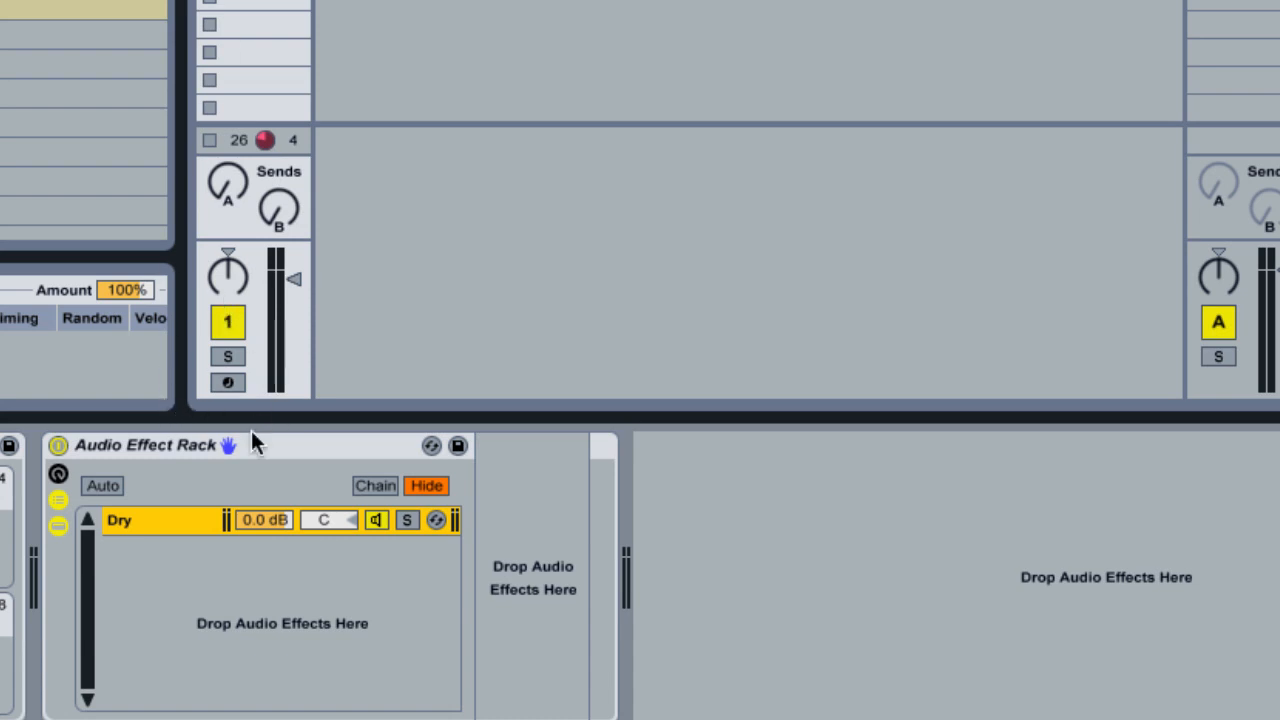
pyautogui.moveTo(170, 588)
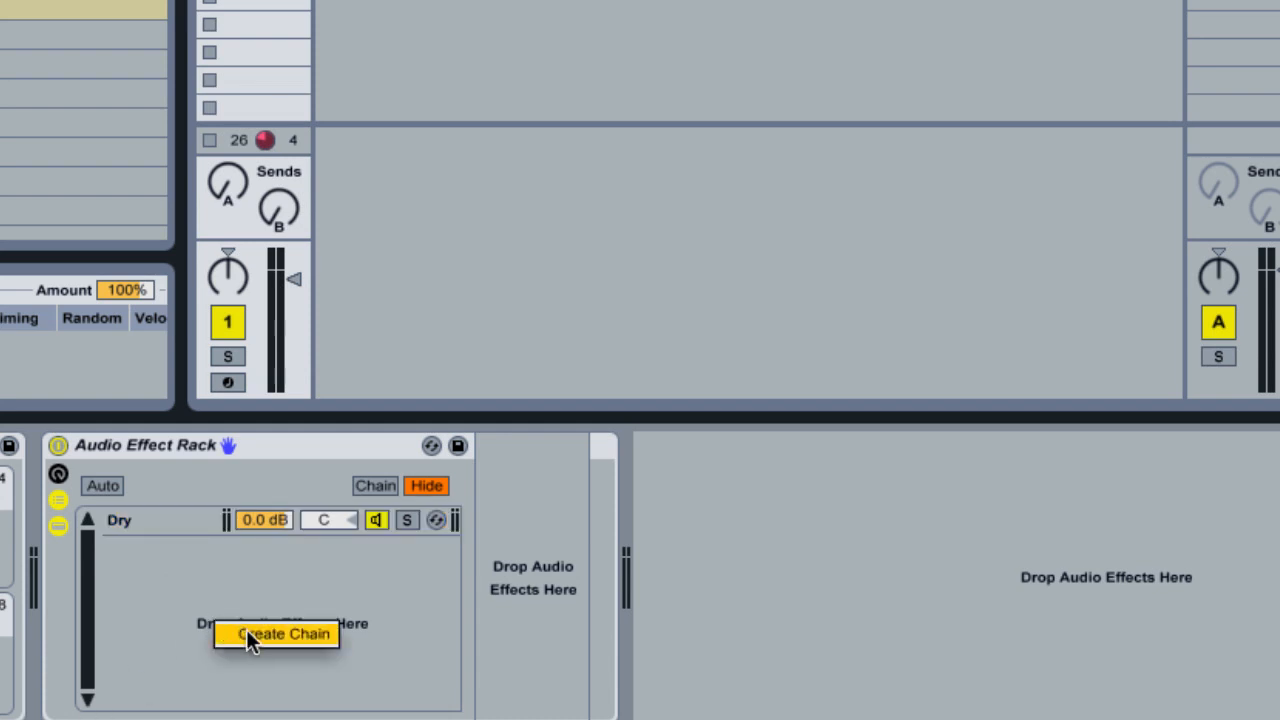
# Create two more chains, named 'Long Reverb' and 'Short Reverb'
pyautogui.click(282, 634)
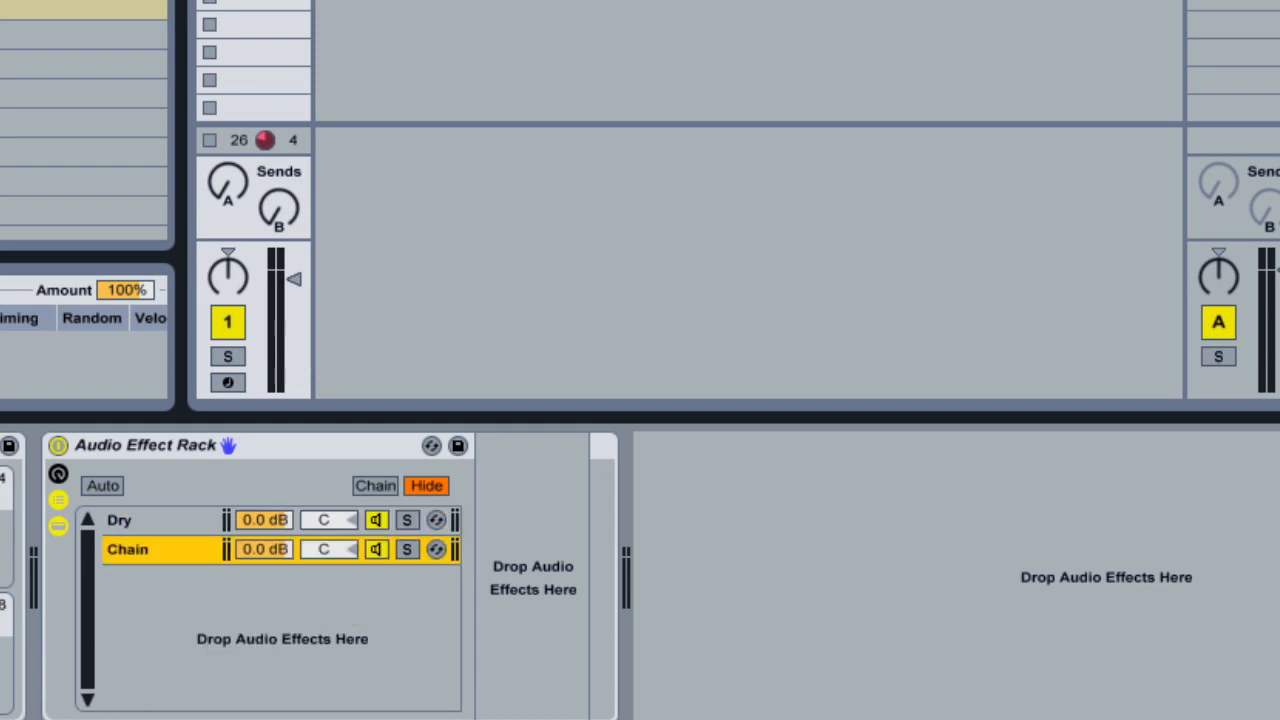
pyautogui.moveTo(1168, 8)
pyautogui.write('Long Reverb')
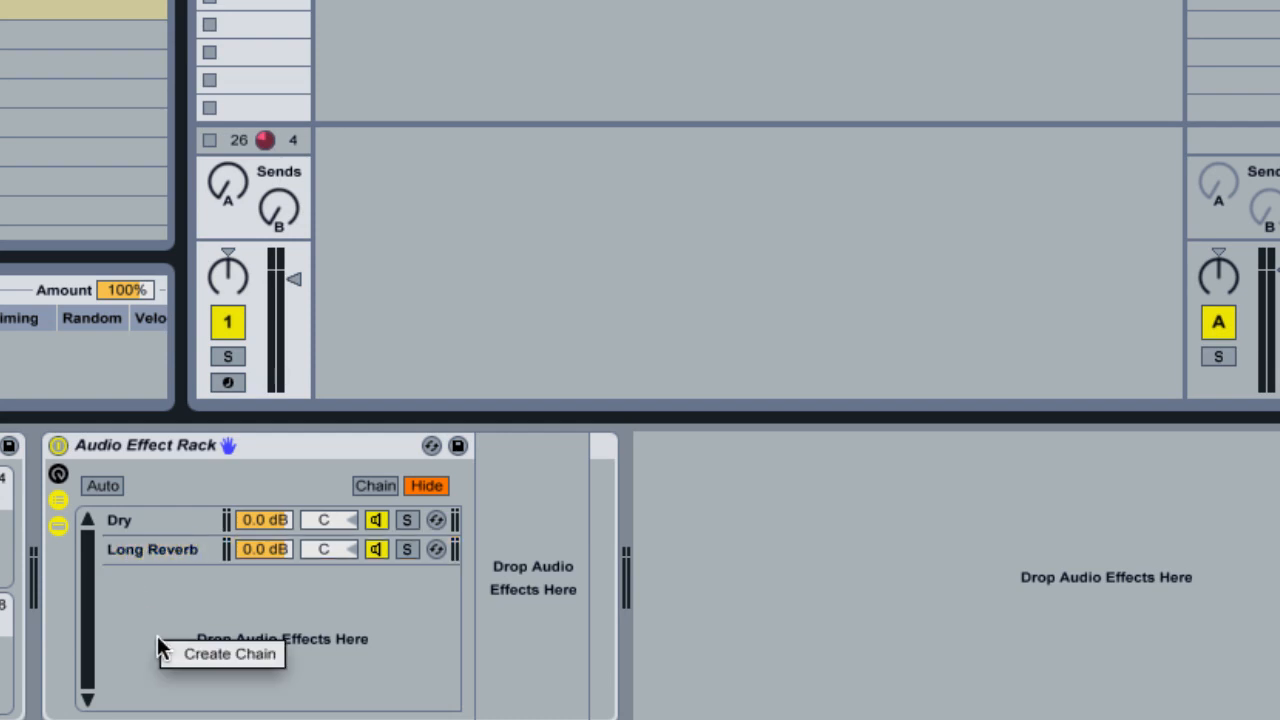
pyautogui.click(229, 653)
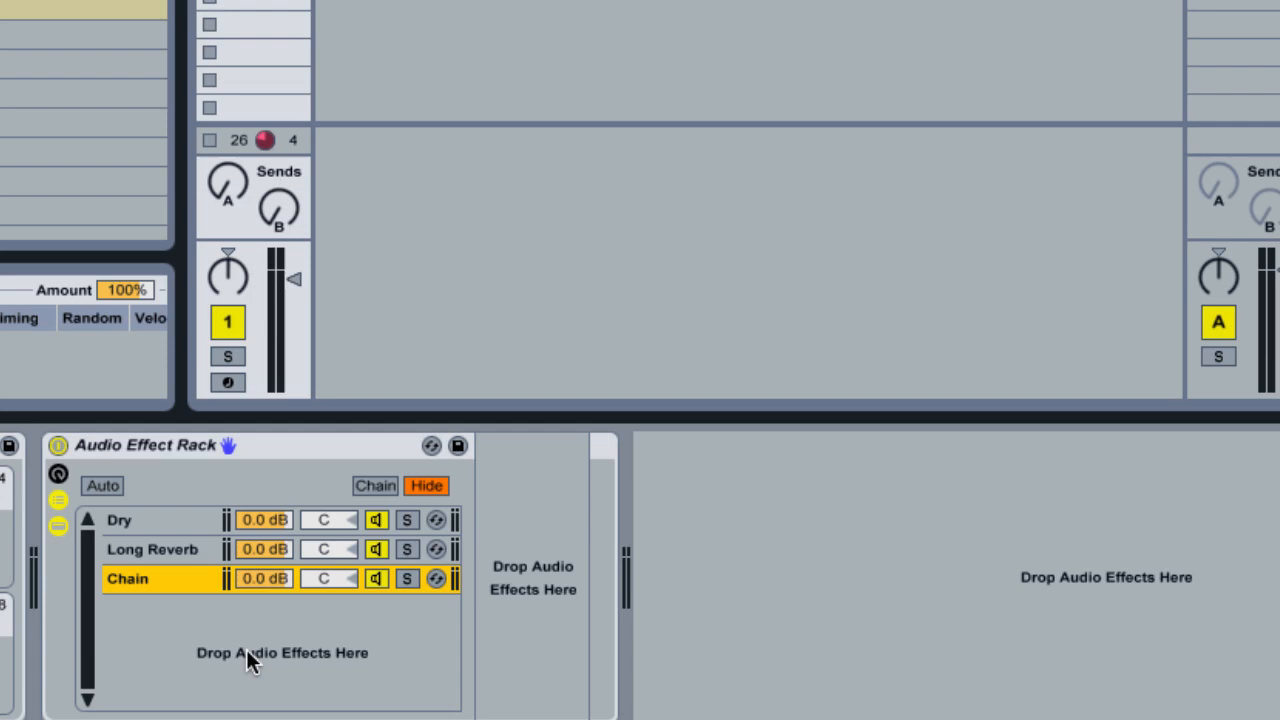
pyautogui.doubleClick(127, 578)
pyautogui.write('Short Reverb')
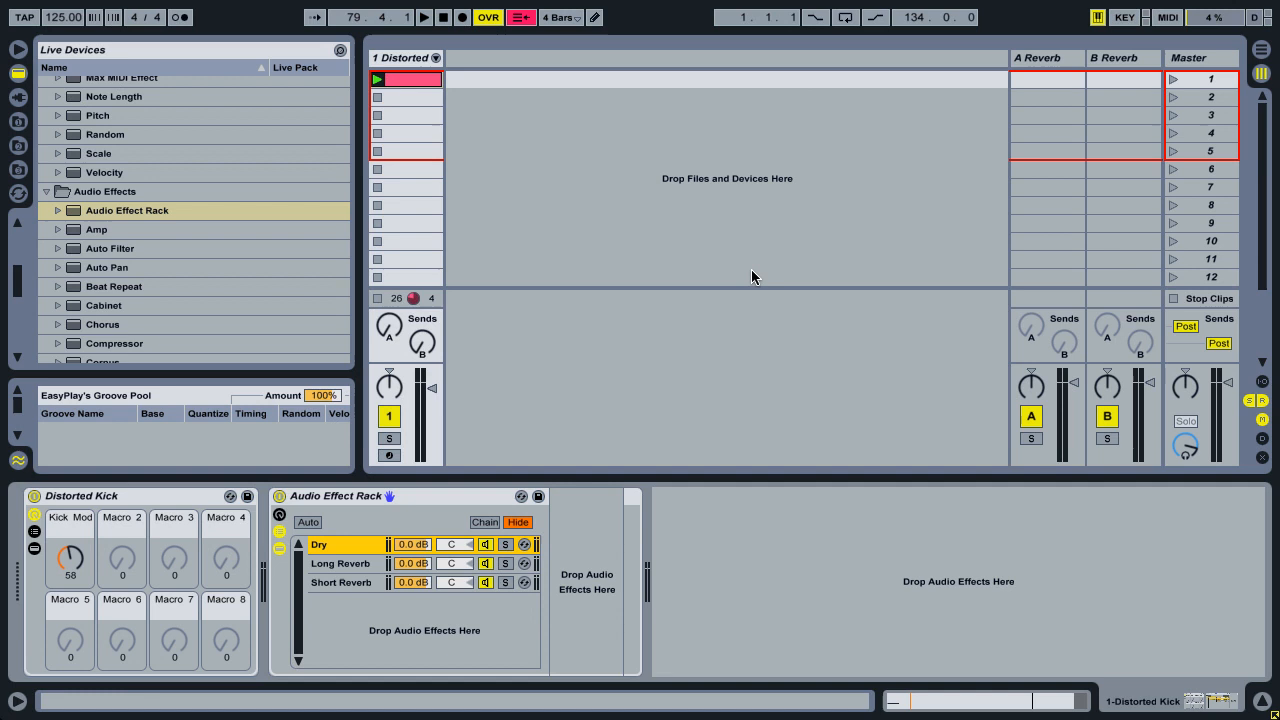
# Relaunch the kick clip and lock the Distorted Kick macros to the APC40
pyautogui.click(423, 17)
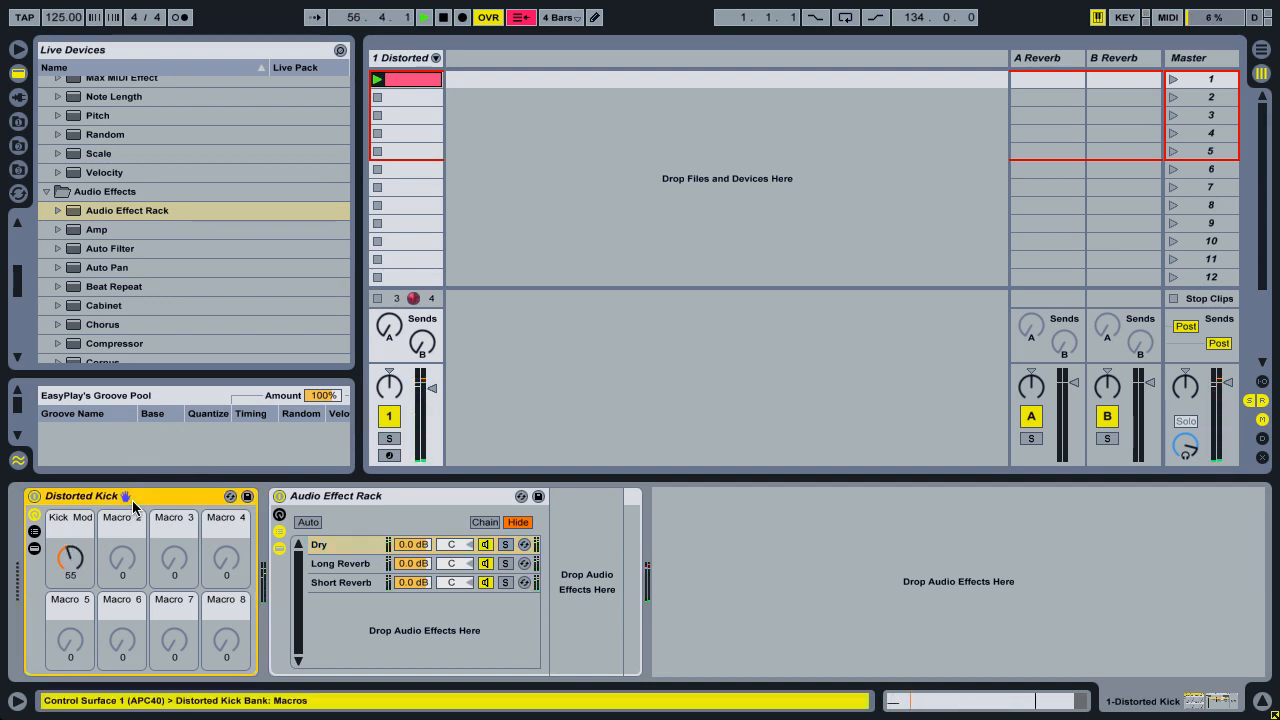
pyautogui.click(423, 17)
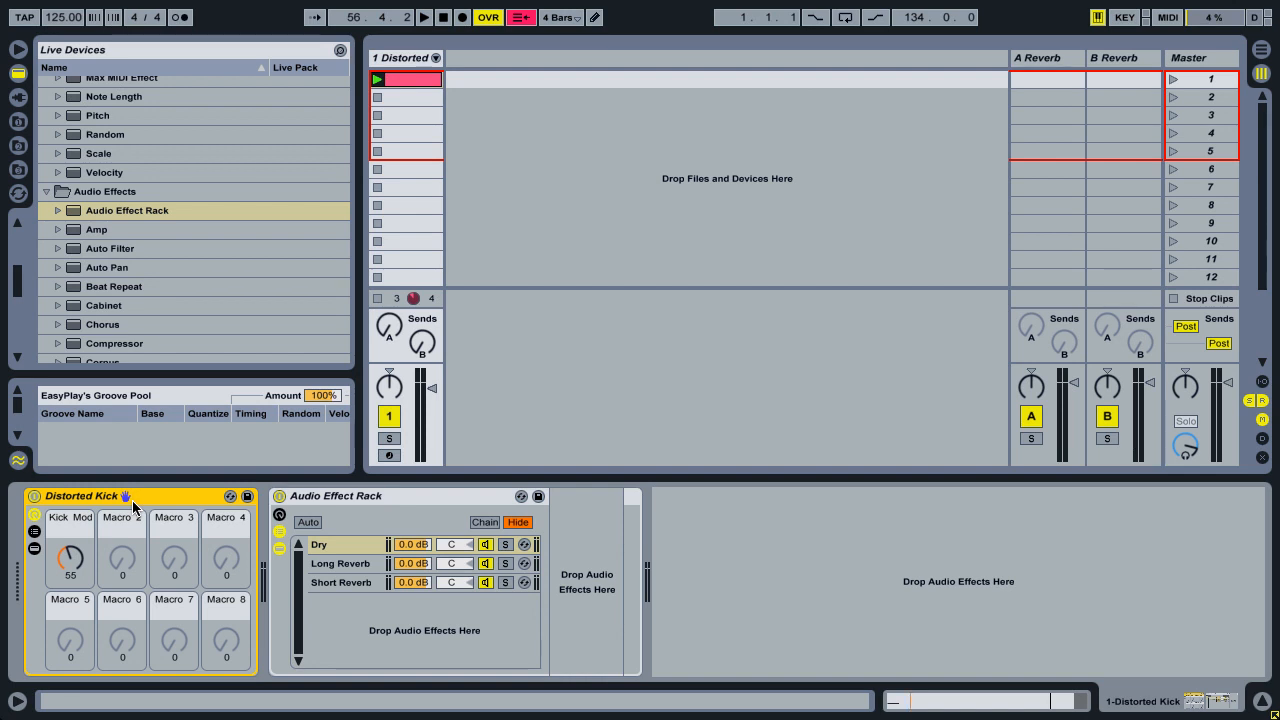
pyautogui.moveTo(237, 557)
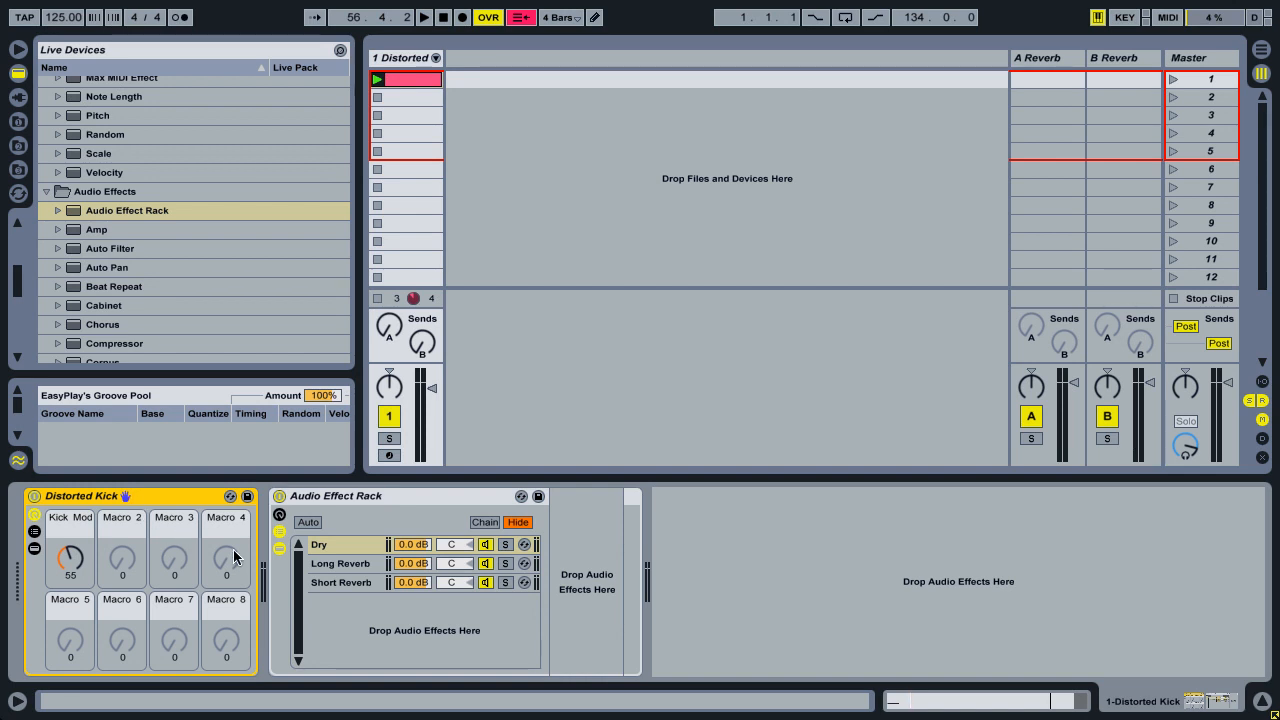
pyautogui.click(340, 563)
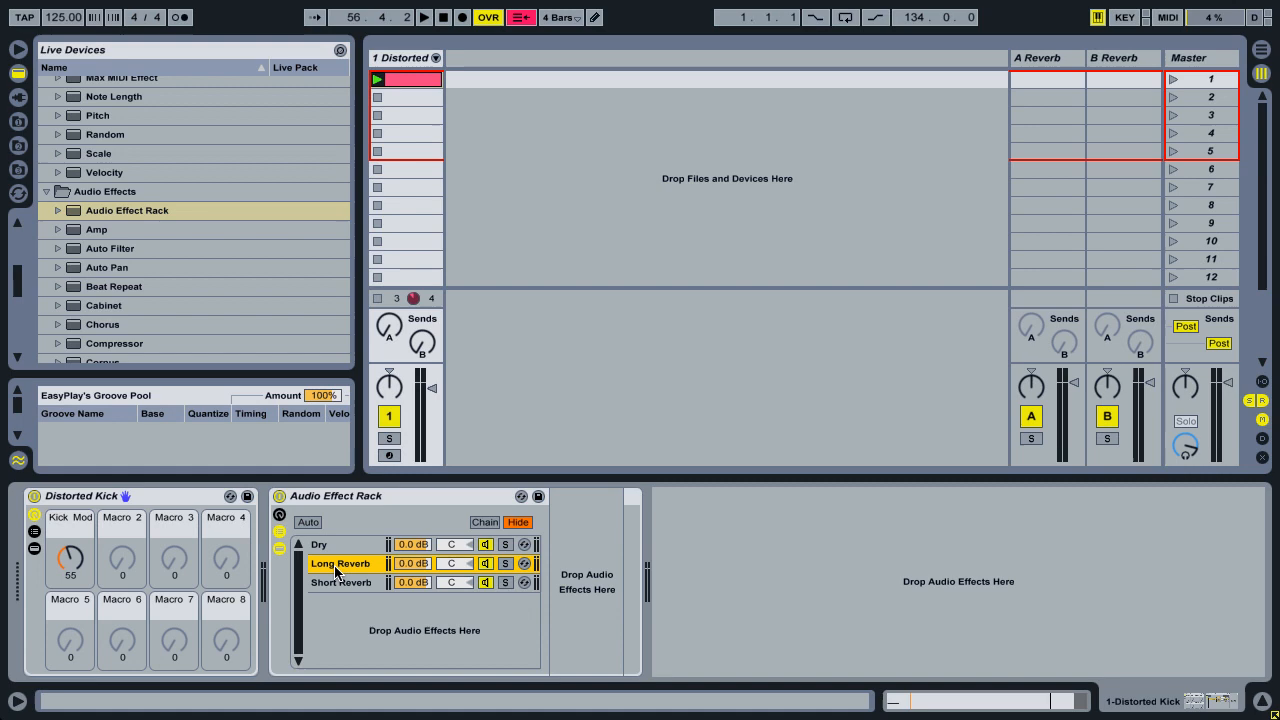
# Move the return A and B Reverbs into the Long Reverb (21.5 s) and Short Reverb (8.19 s) chains
pyautogui.click(1046, 57)
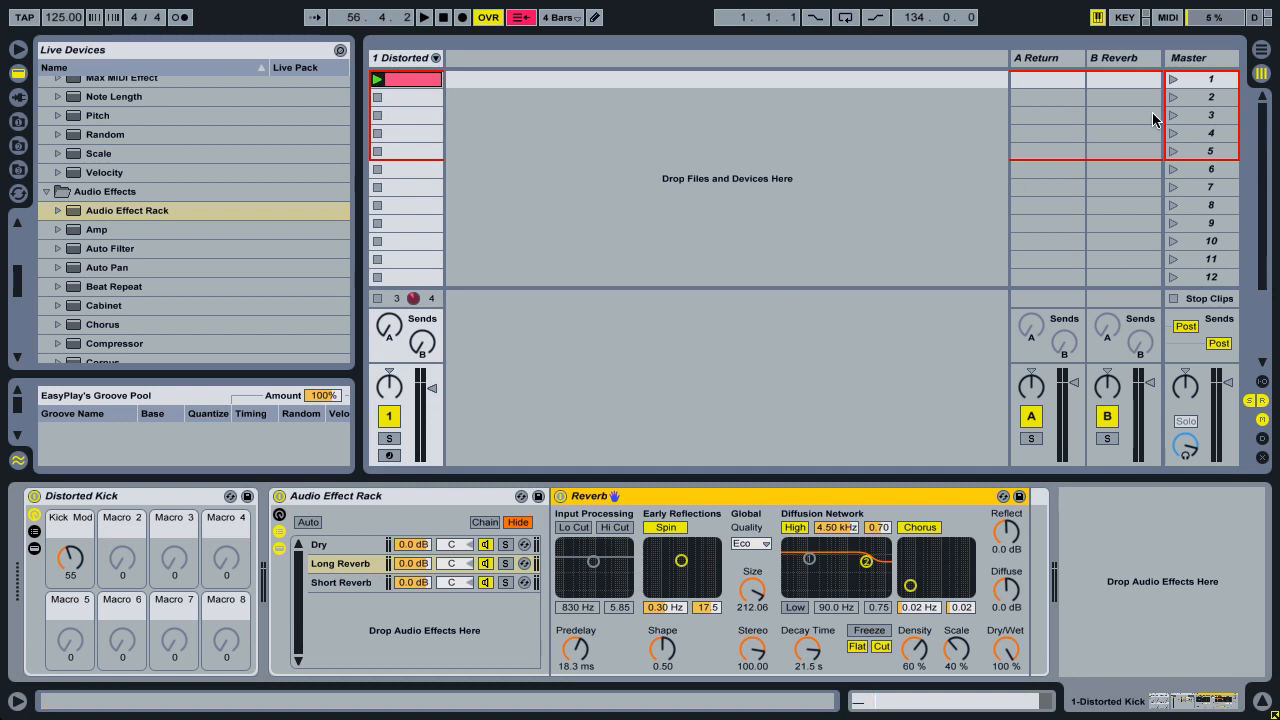
pyautogui.moveTo(360, 325)
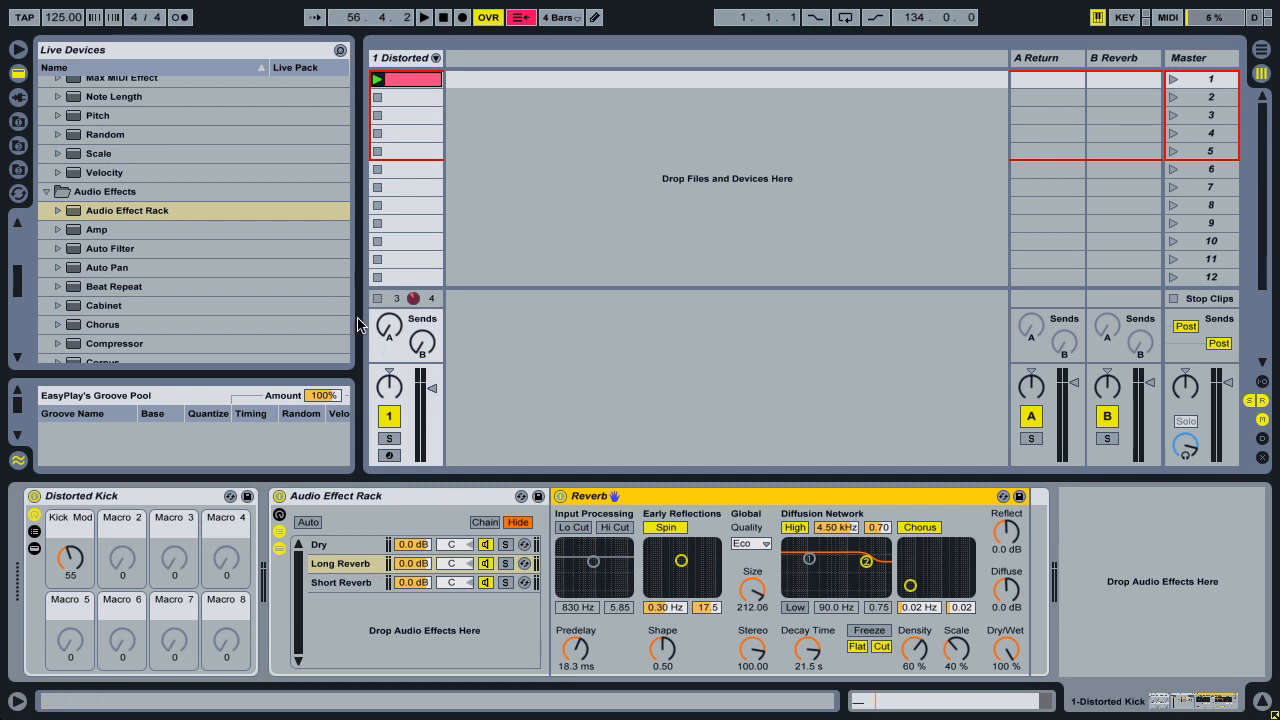
pyautogui.click(377, 79)
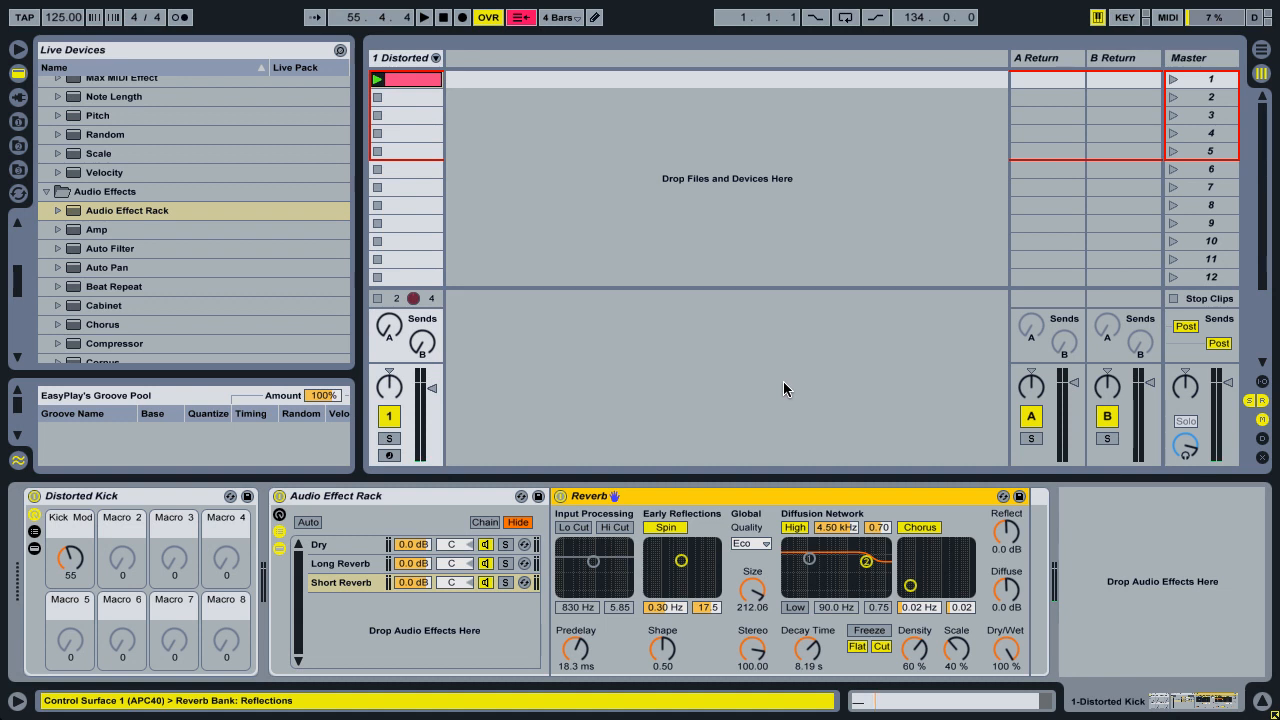
pyautogui.click(342, 563)
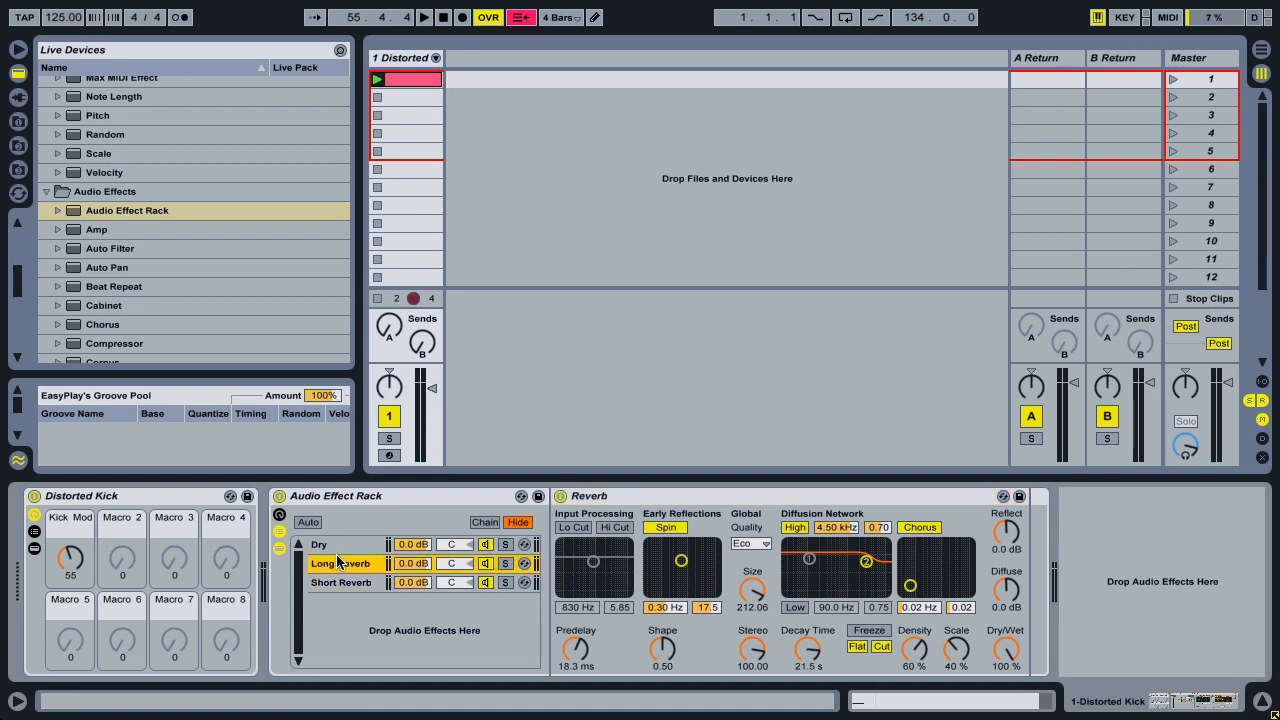
pyautogui.moveTo(503, 405)
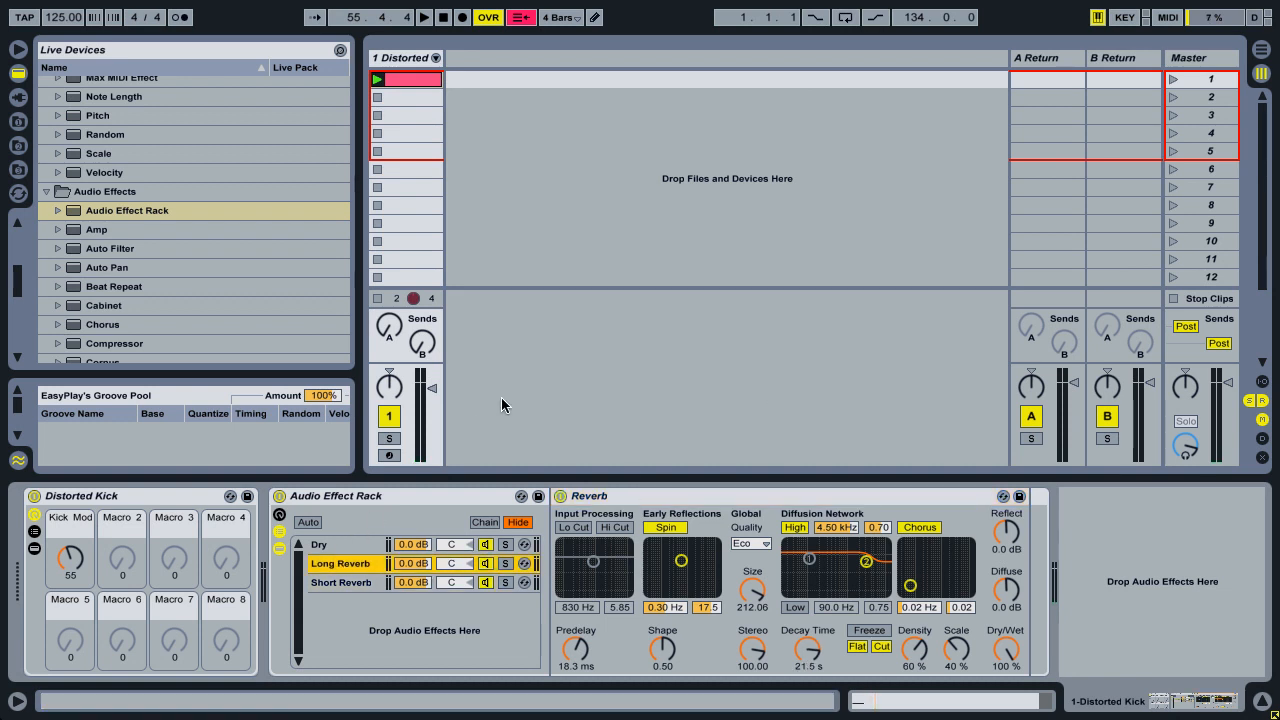
# Turn the Distorted Kick Send A down to -inf dB with the kick playing
pyautogui.click(424, 17)
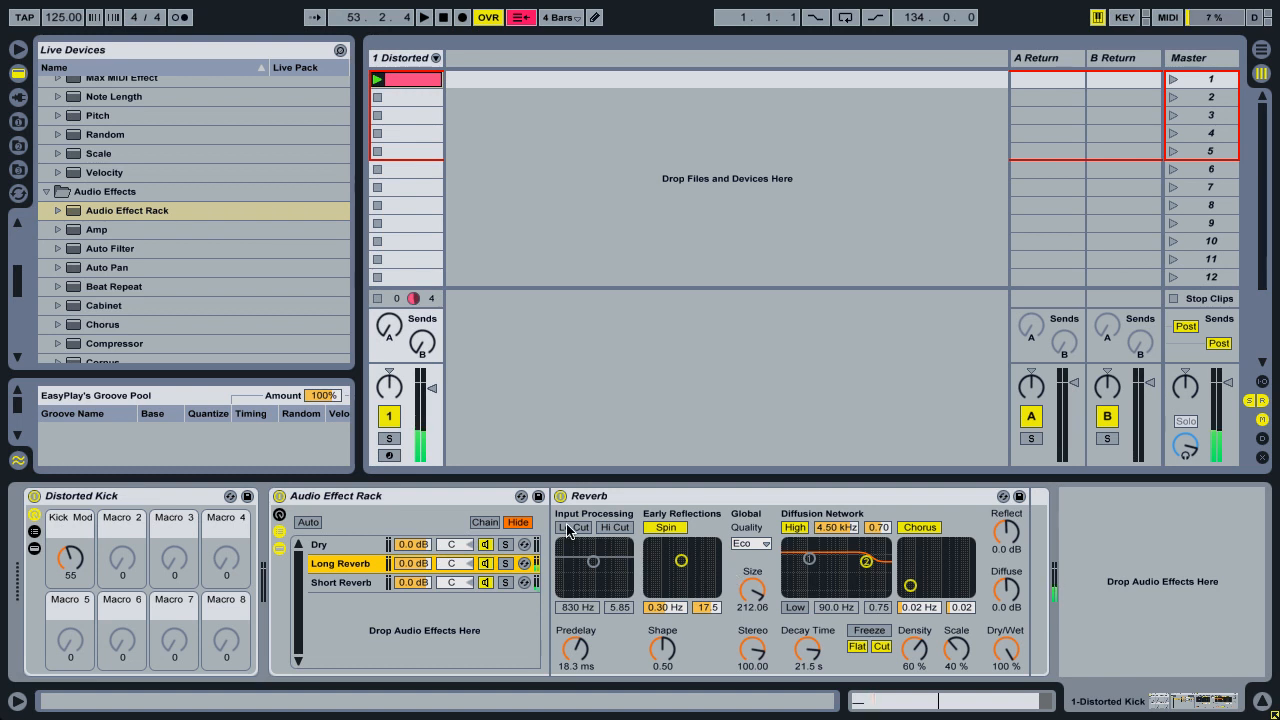
pyautogui.moveTo(1065, 81)
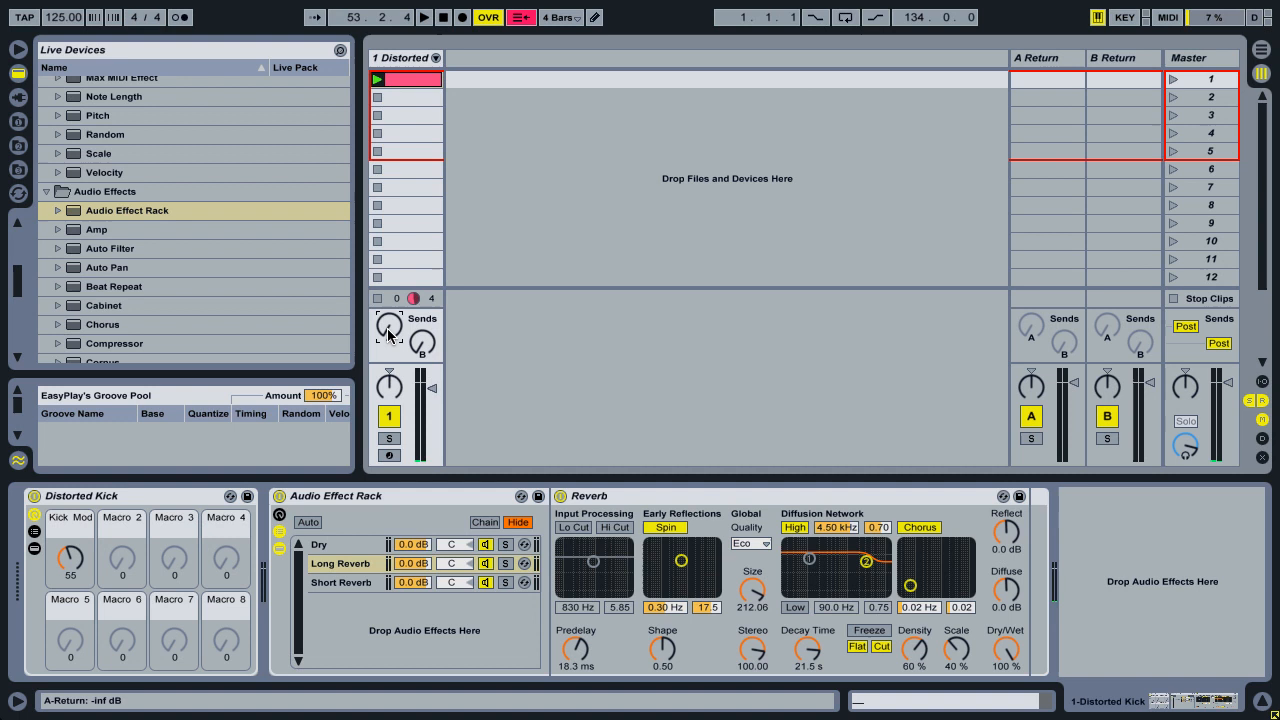
pyautogui.moveTo(398, 437)
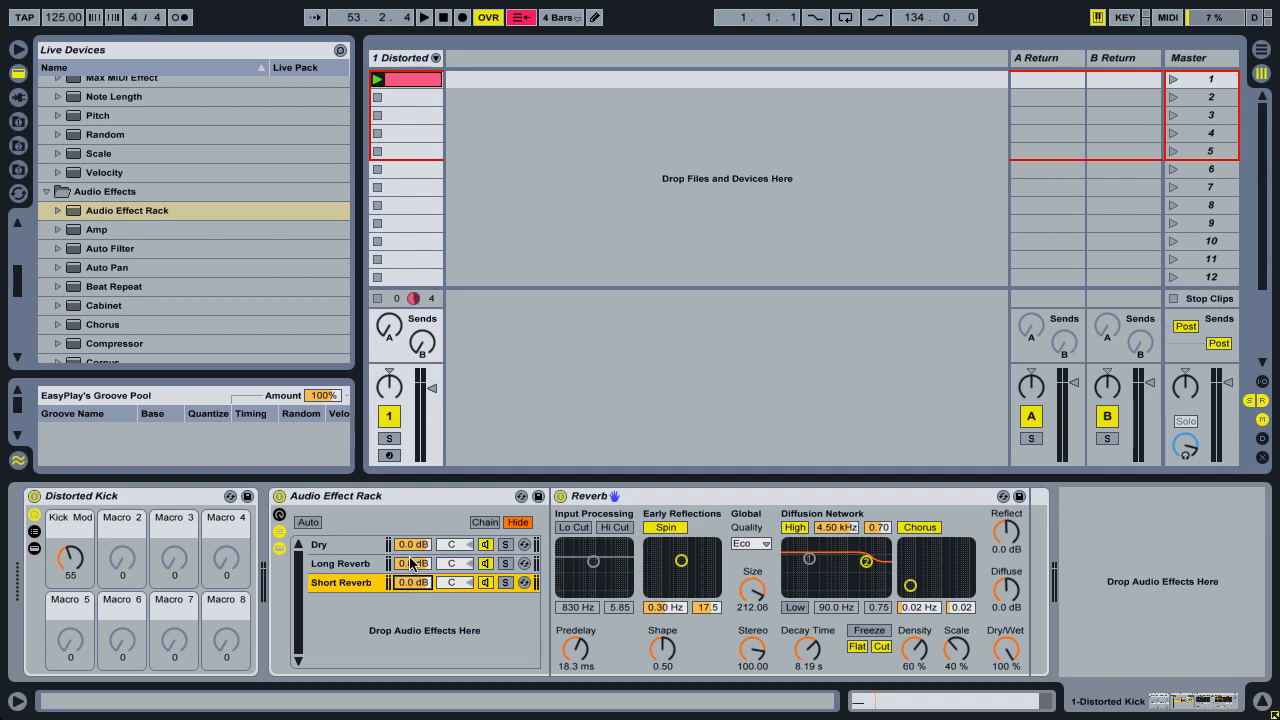
pyautogui.moveTo(378, 578)
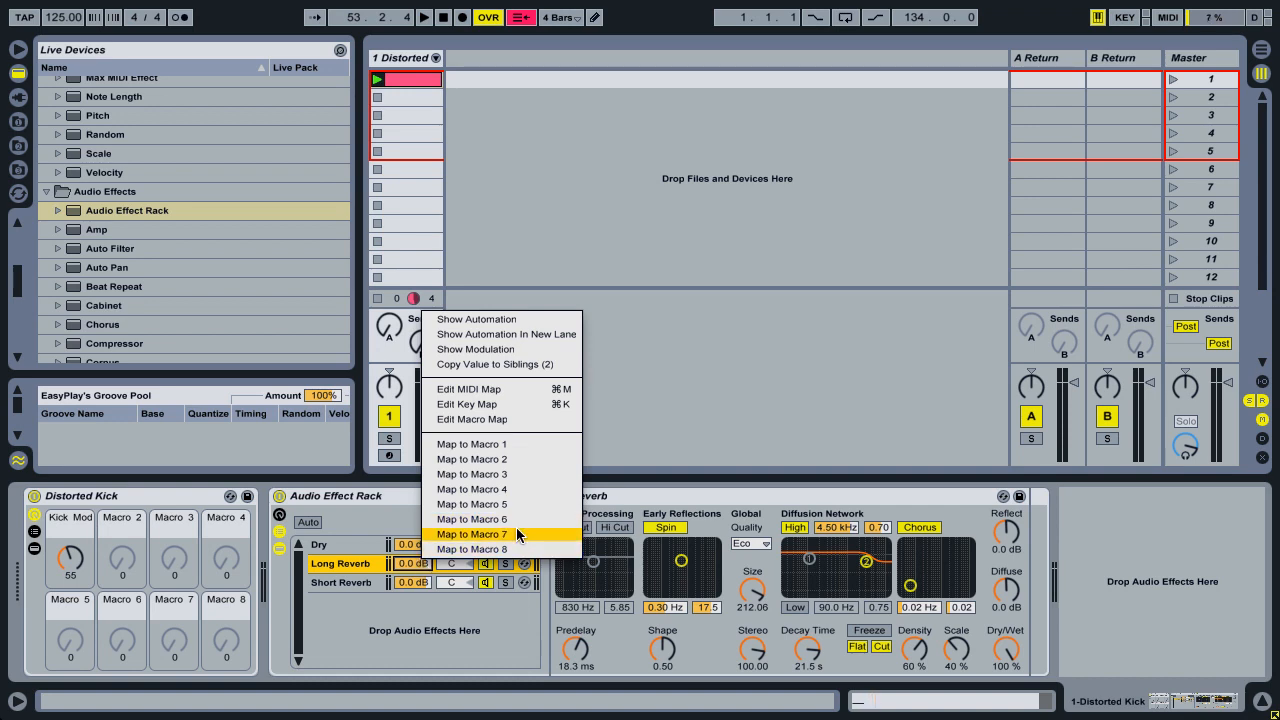
# Map the Long Reverb chain volume to Macro 7 and the Short Reverb chain volume to Macro 8
pyautogui.click(472, 534)
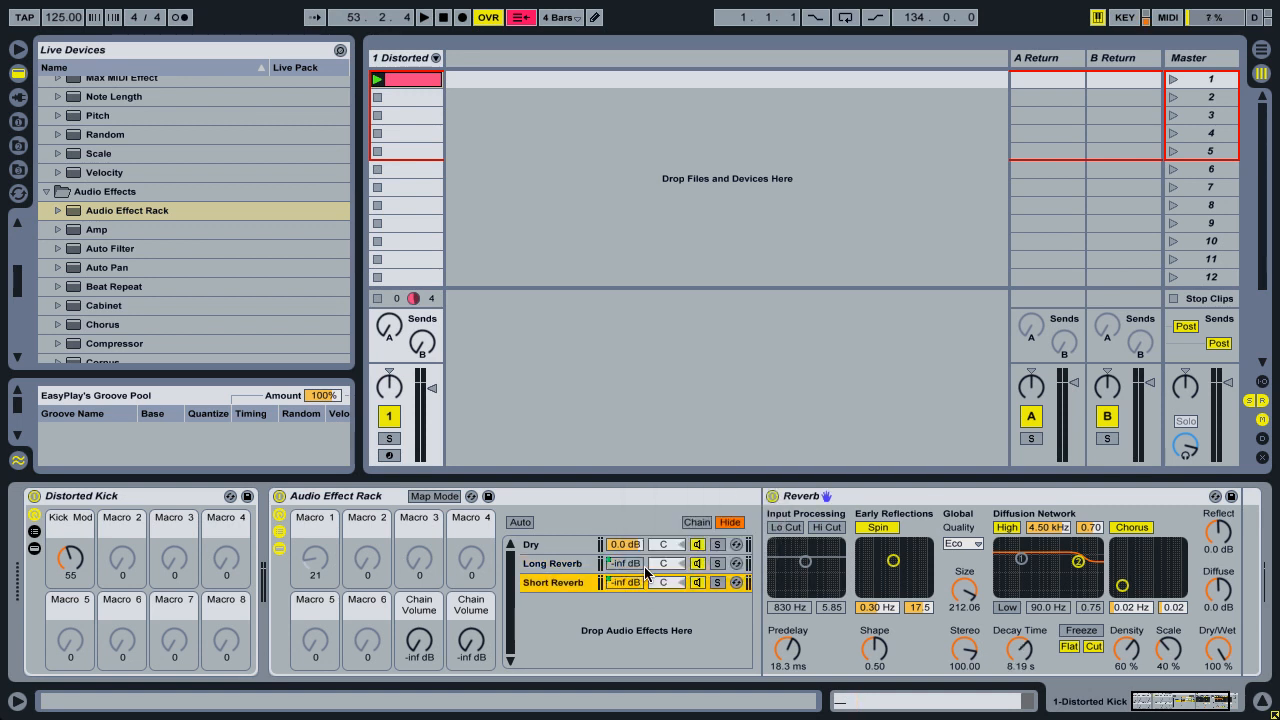
pyautogui.click(335, 496)
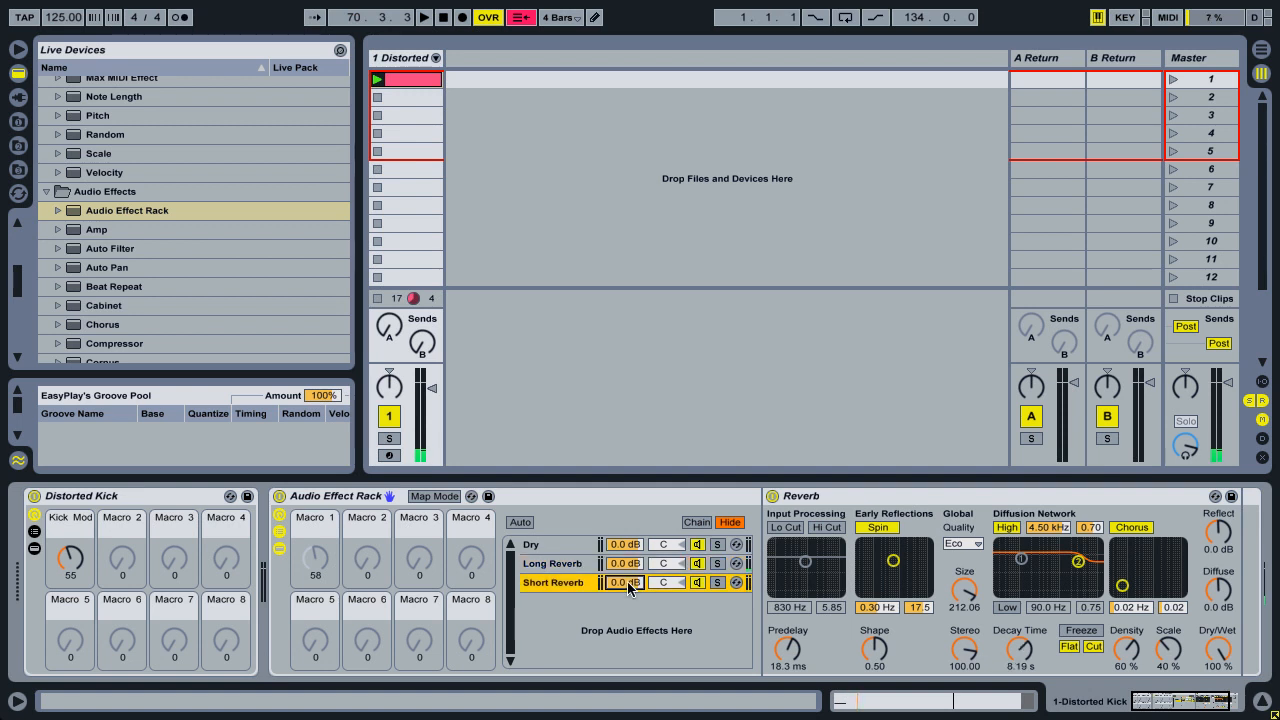
# Clear the Macro 7 and 8 chain-volume mappings so all chains return to 0.0 dB
pyautogui.click(551, 563)
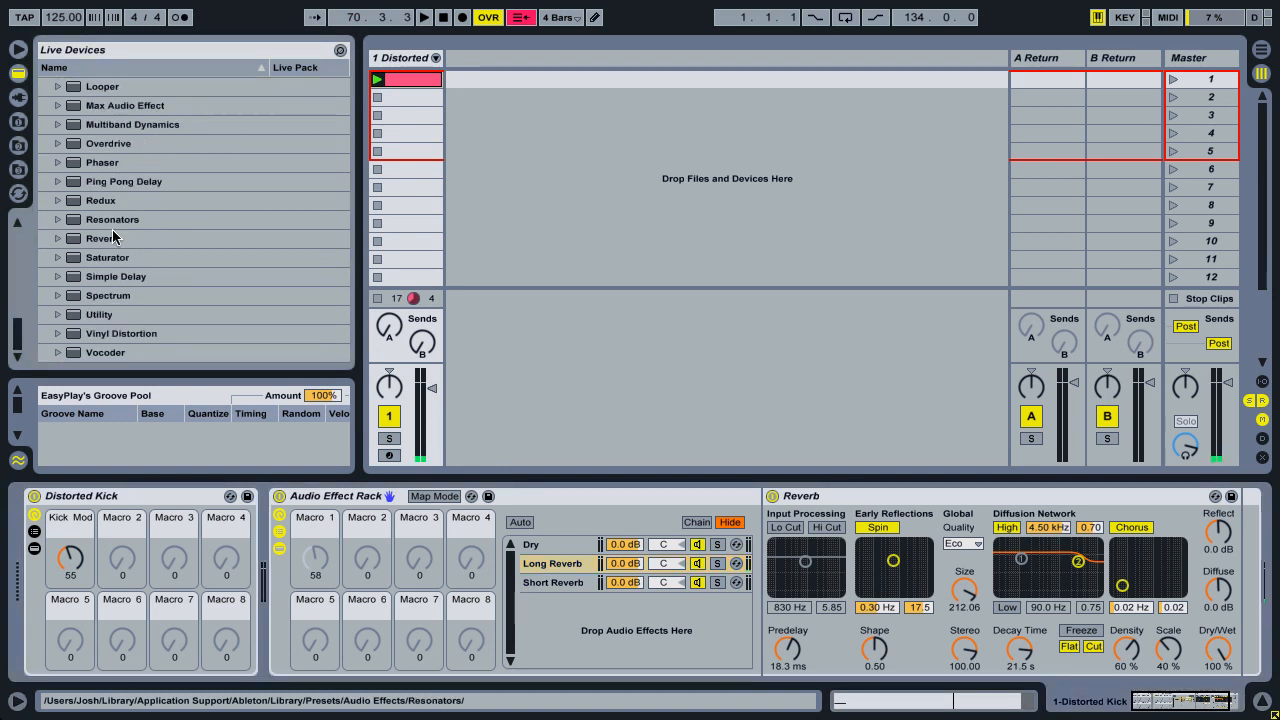
# Add Utility to both reverb chains and map their gains to Macros 7 and 8 at -35.0 dB
pyautogui.click(98, 314)
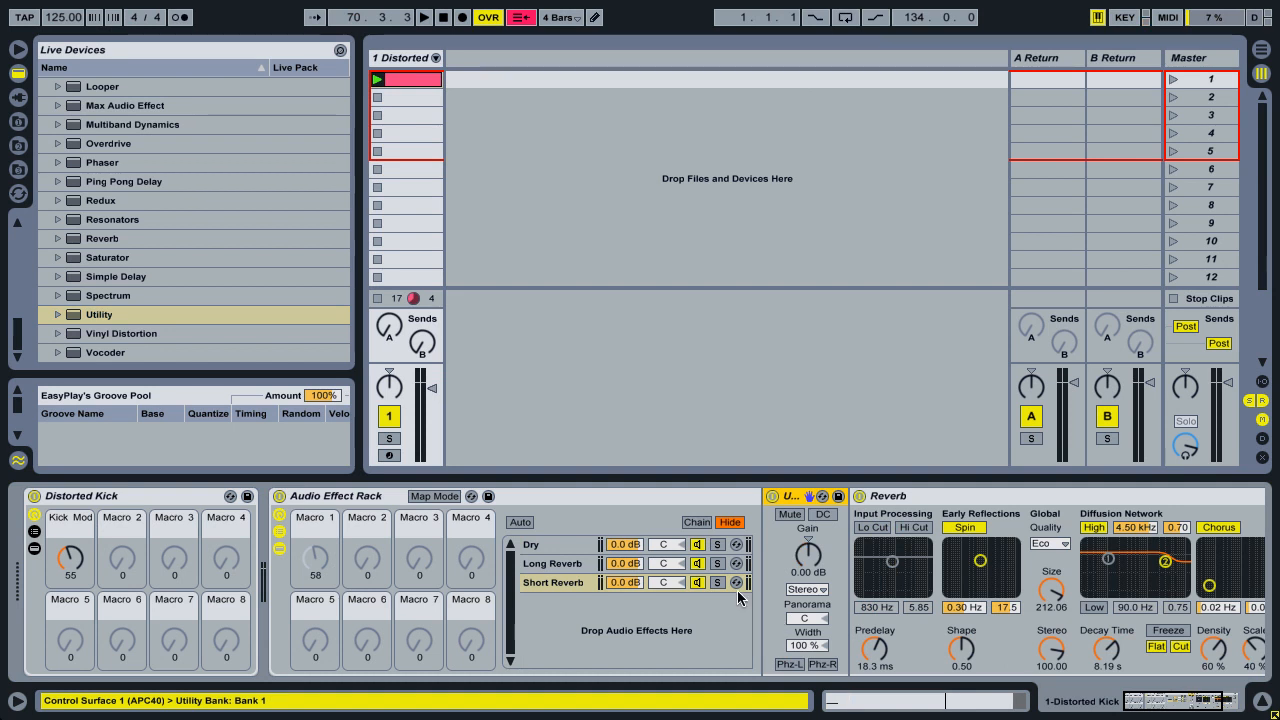
pyautogui.moveTo(170, 303)
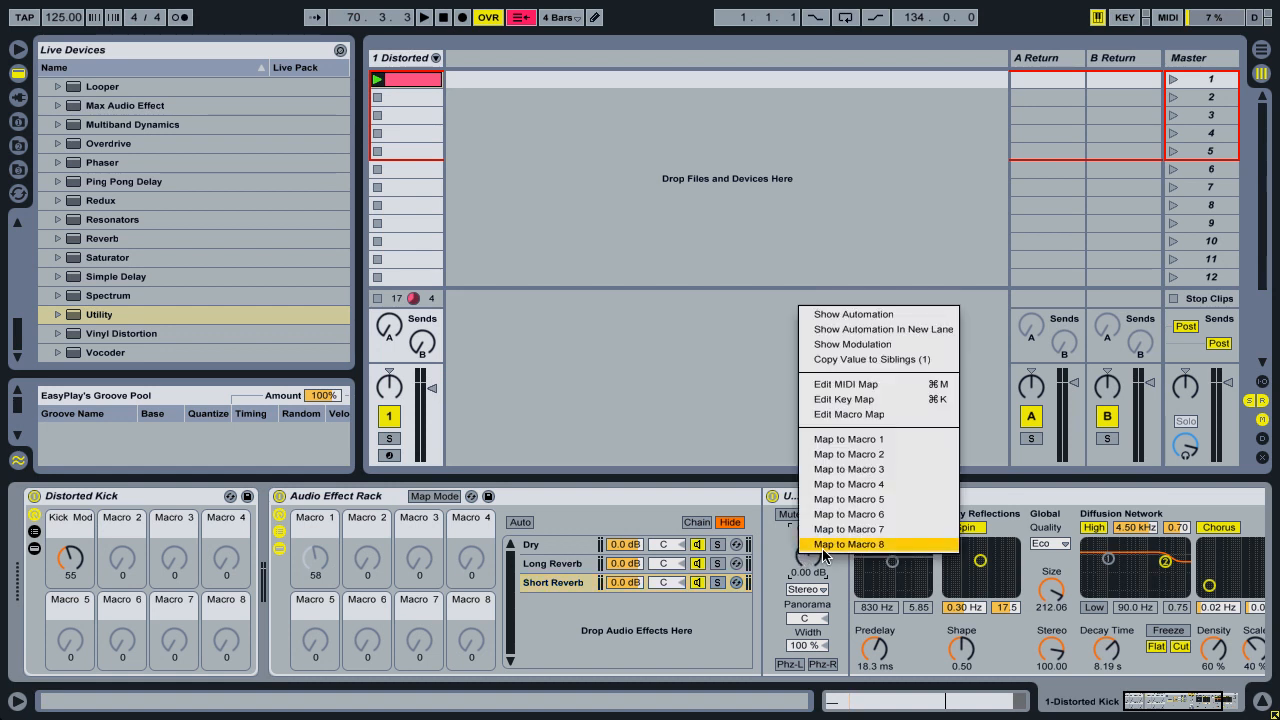
pyautogui.click(848, 544)
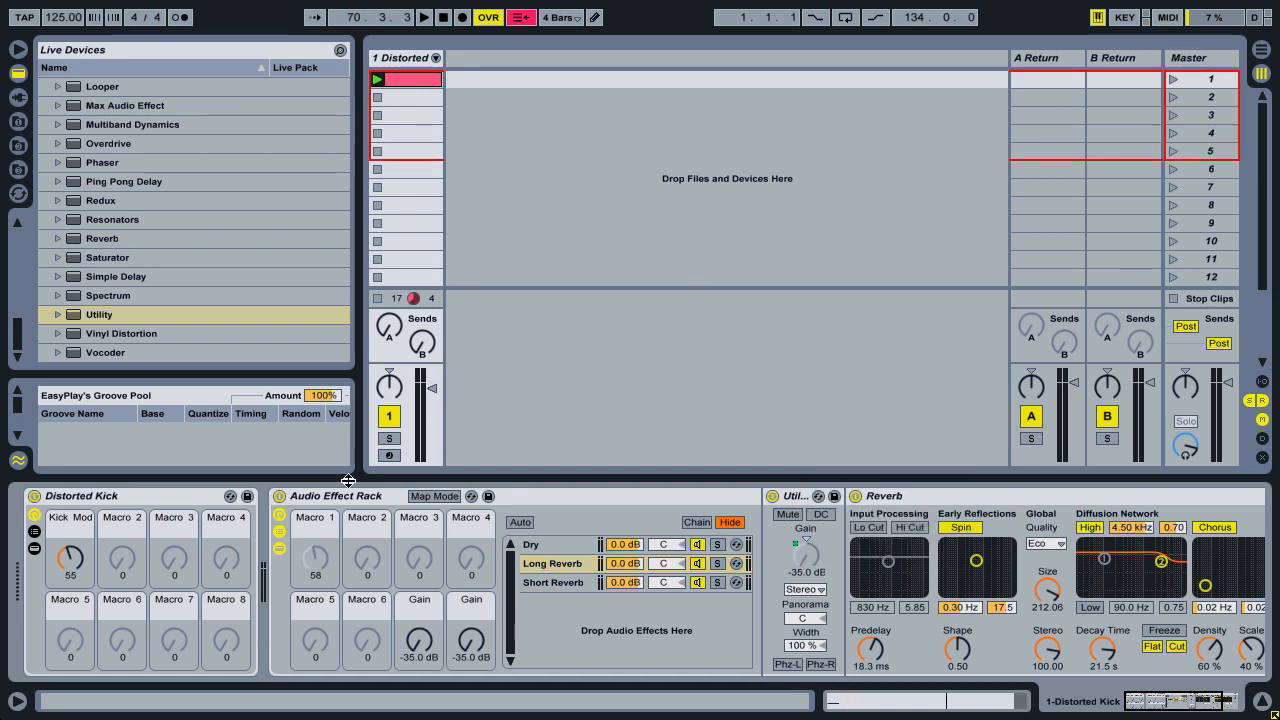
# Start playback so the kick plays through the Audio Effect Rack
pyautogui.click(335, 495)
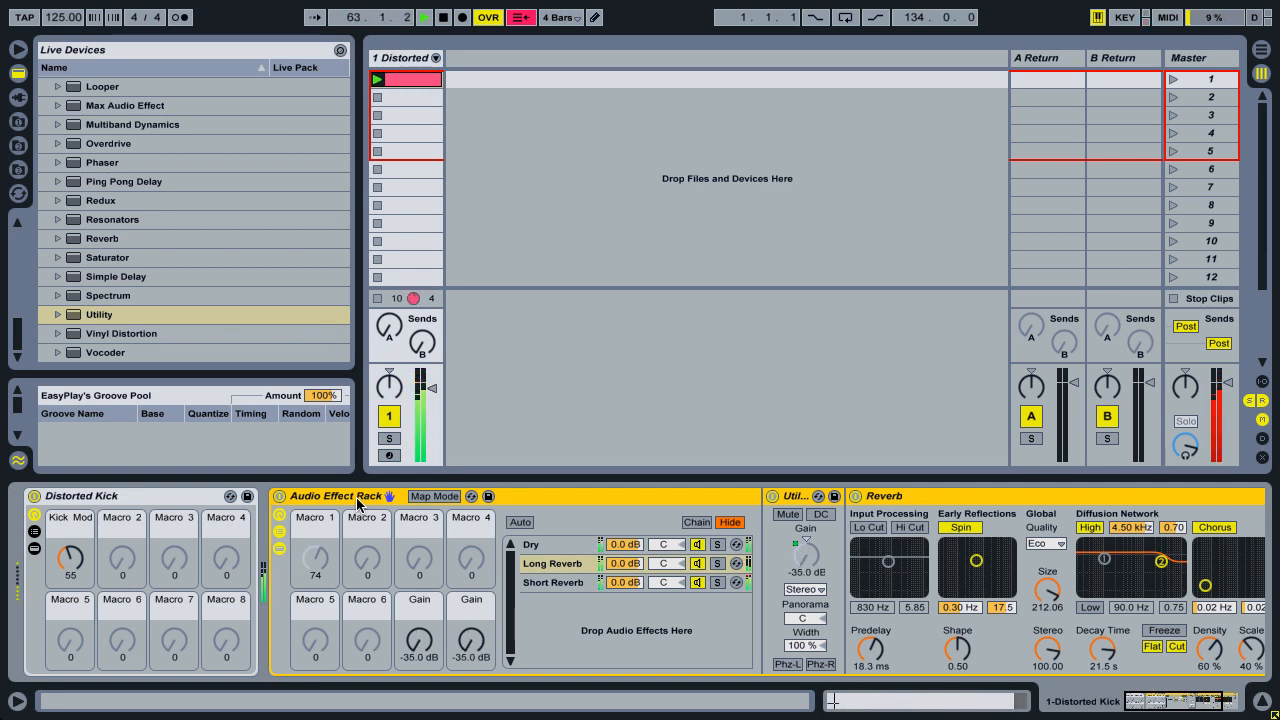
# Enter Map Mode and edit the Long Reverb gain mapping's maximum value
pyautogui.click(434, 496)
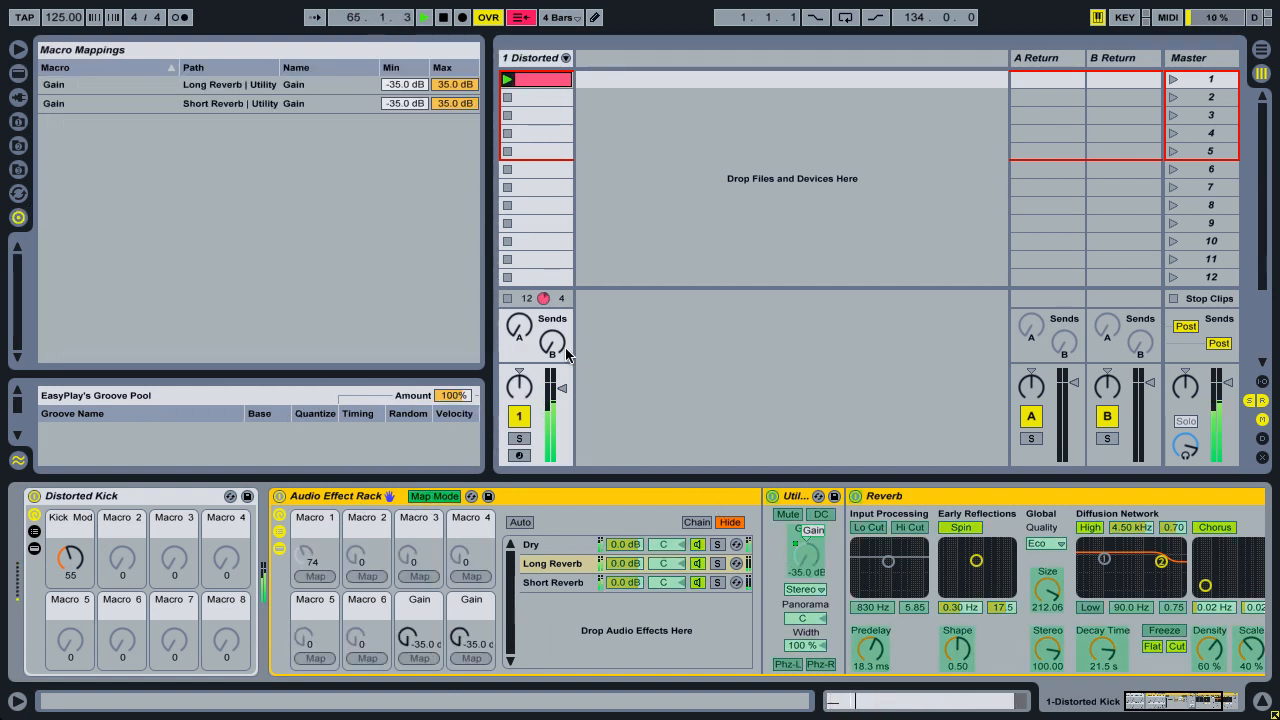
pyautogui.click(455, 84)
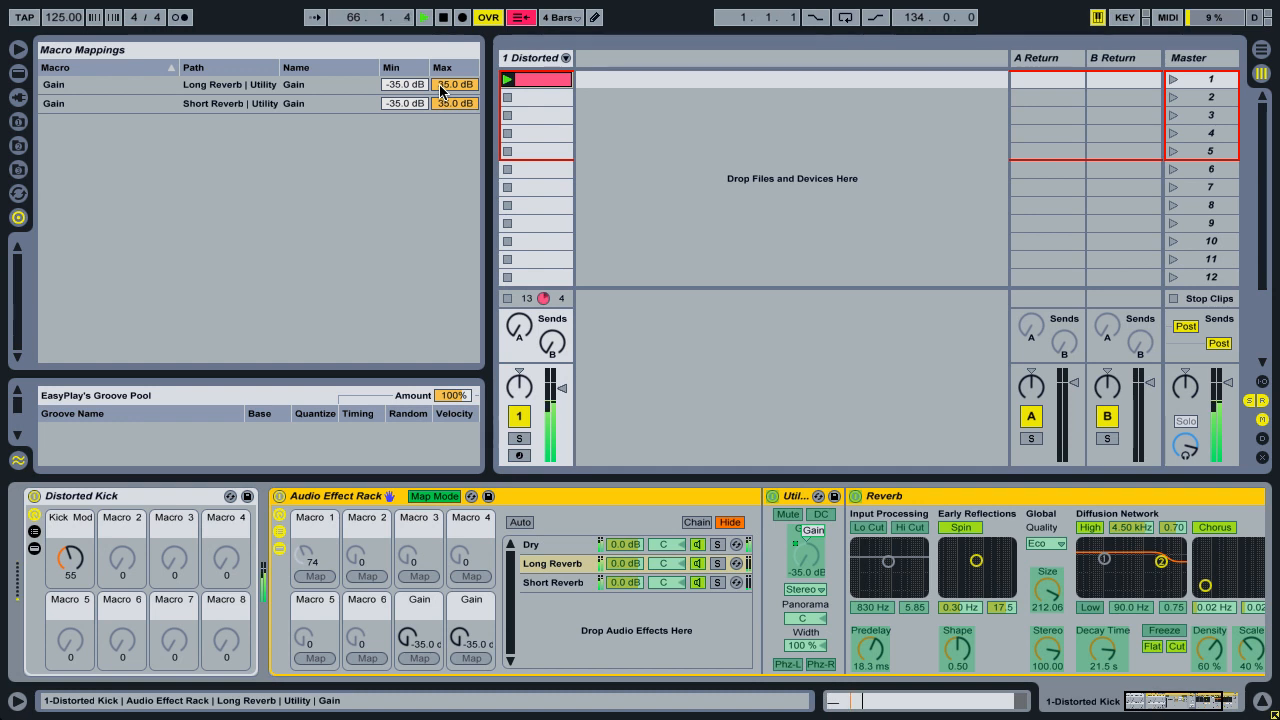
pyautogui.click(454, 84)
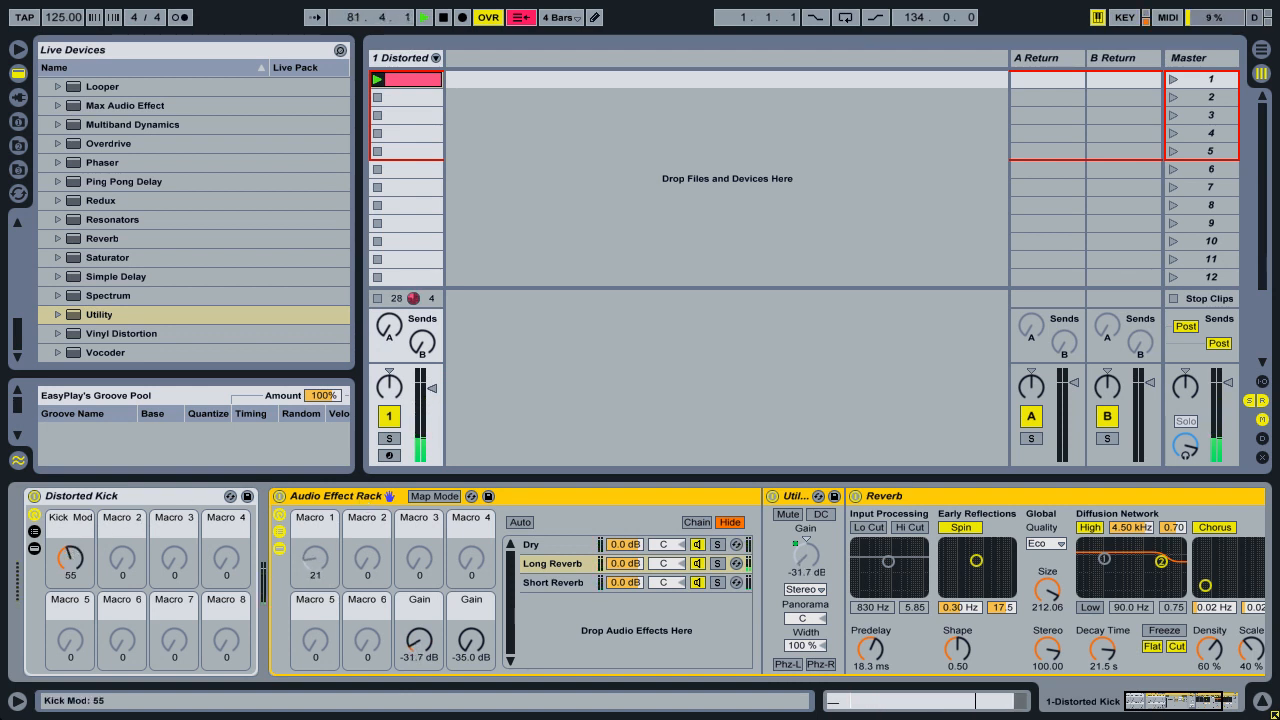
# Raise the Kick Mod macro on Distorted Kick to 118
pyautogui.moveTo(70, 558); pyautogui.dragTo(70, 520)
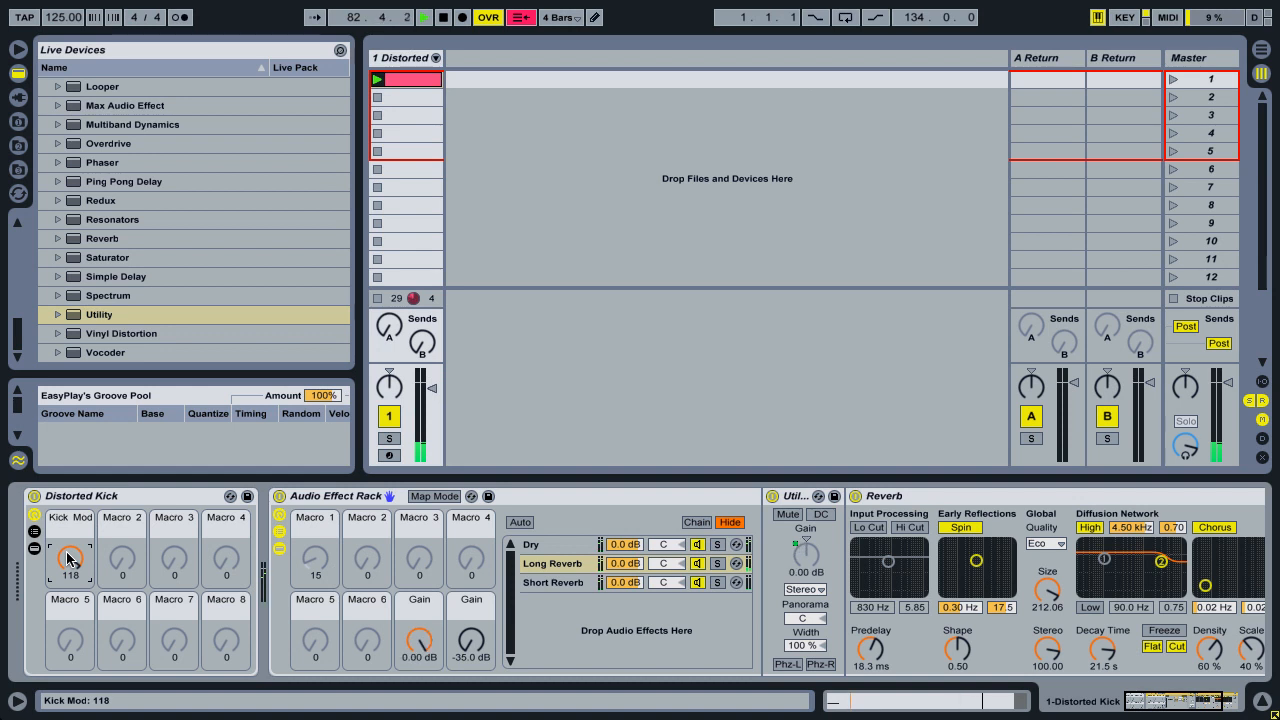